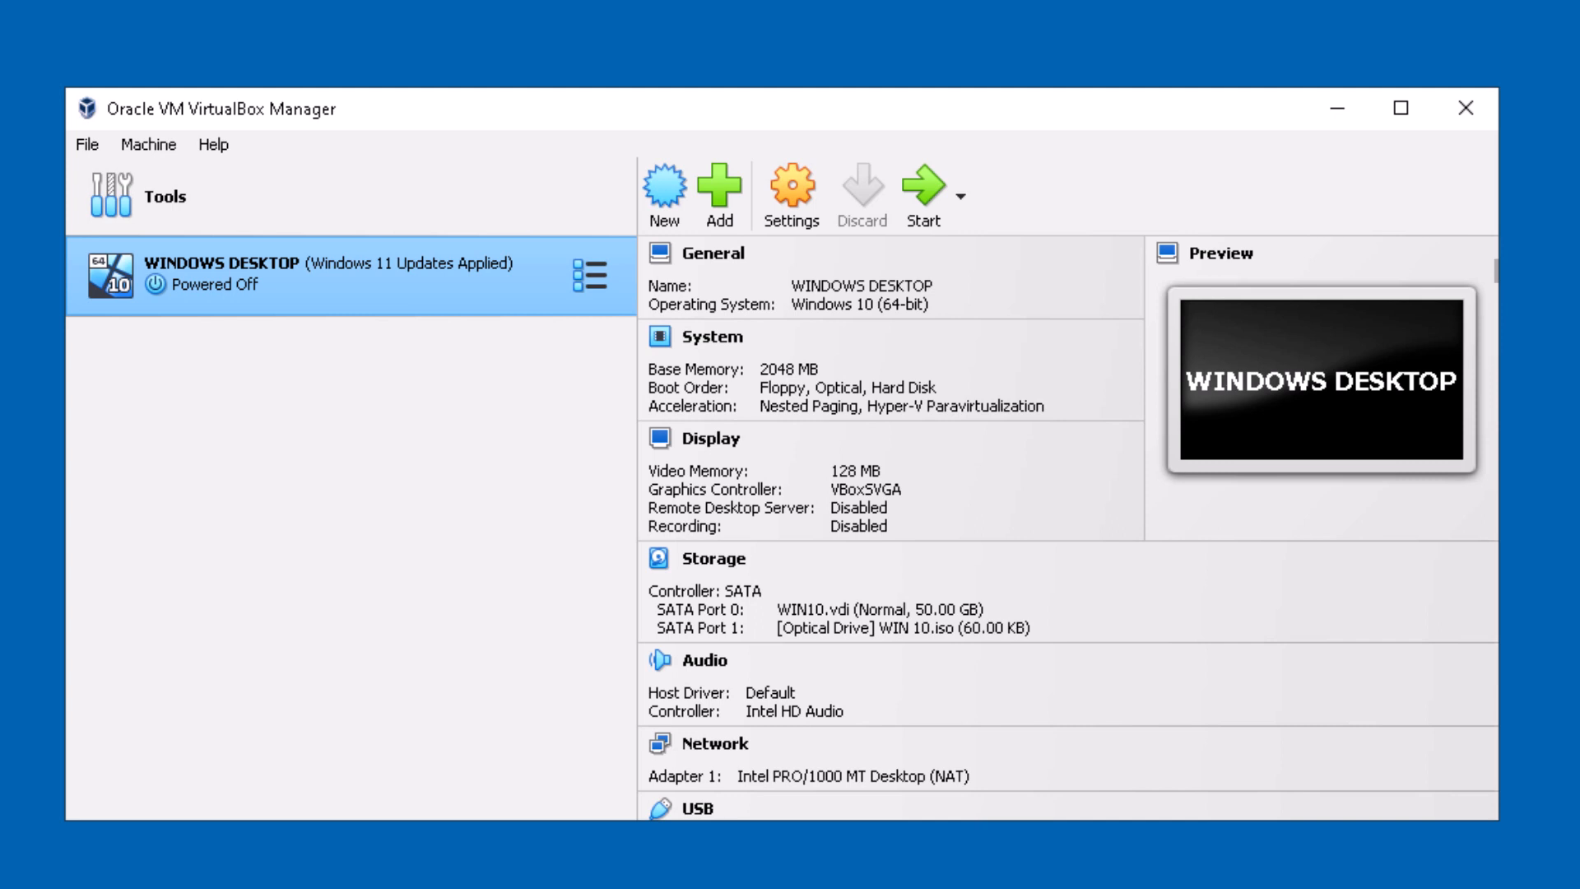
{"action": "mouse_move", "coordinate": [691, 66]}
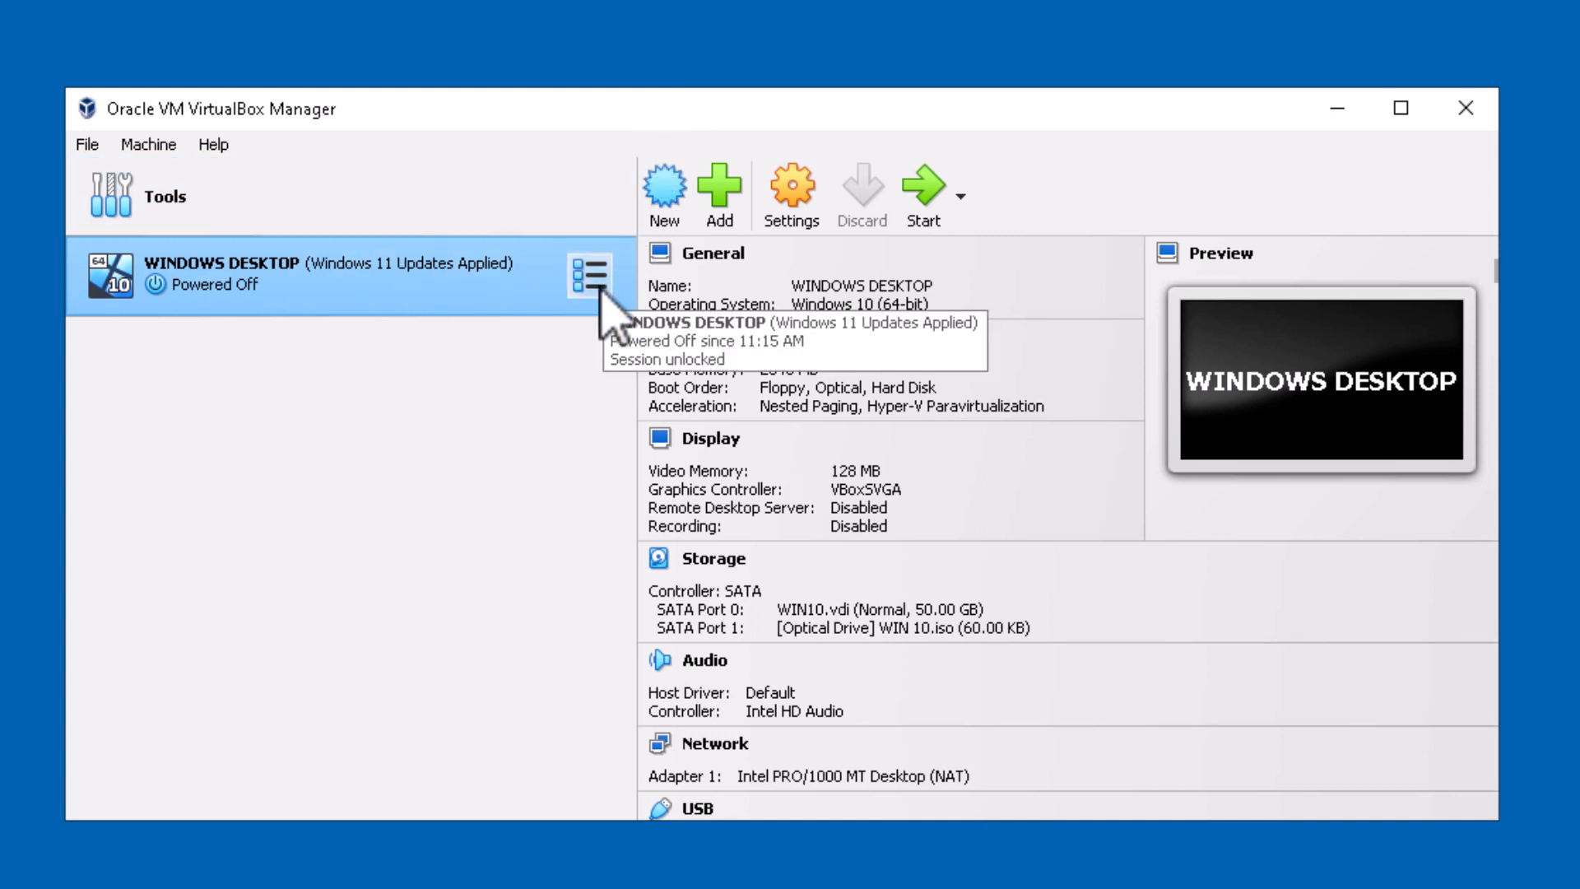
Show the tool views menu for the WINDOWS DESKTOP machine.
{"action": "left_click", "coordinate": [585, 272]}
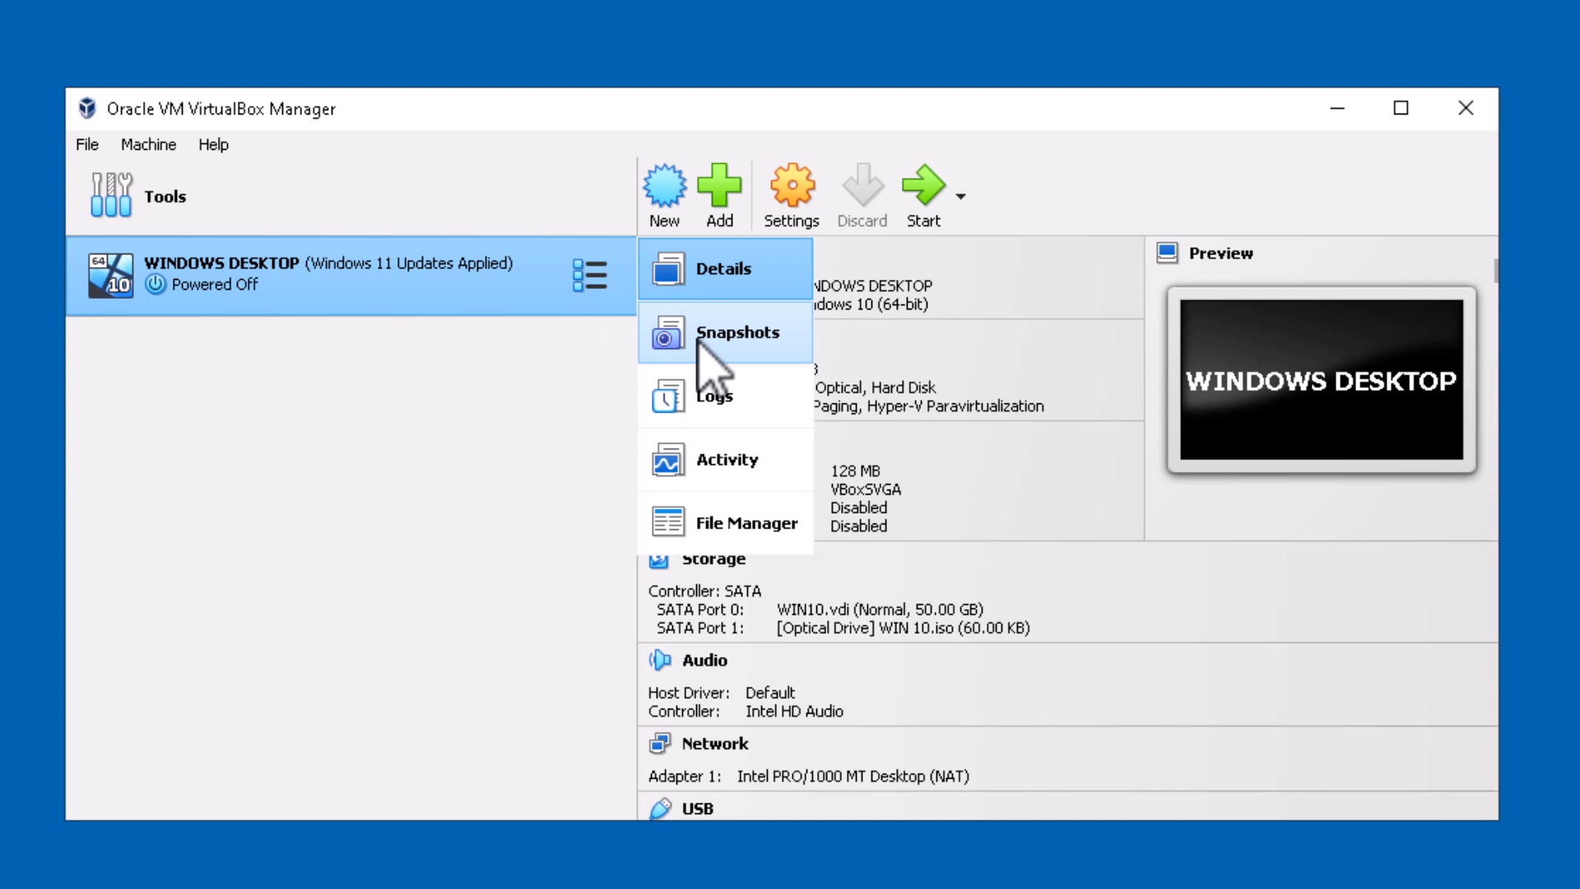
Switch to the Snapshots view and select 'Windows 10 Updates Applied'.
{"action": "left_click", "coordinate": [736, 331]}
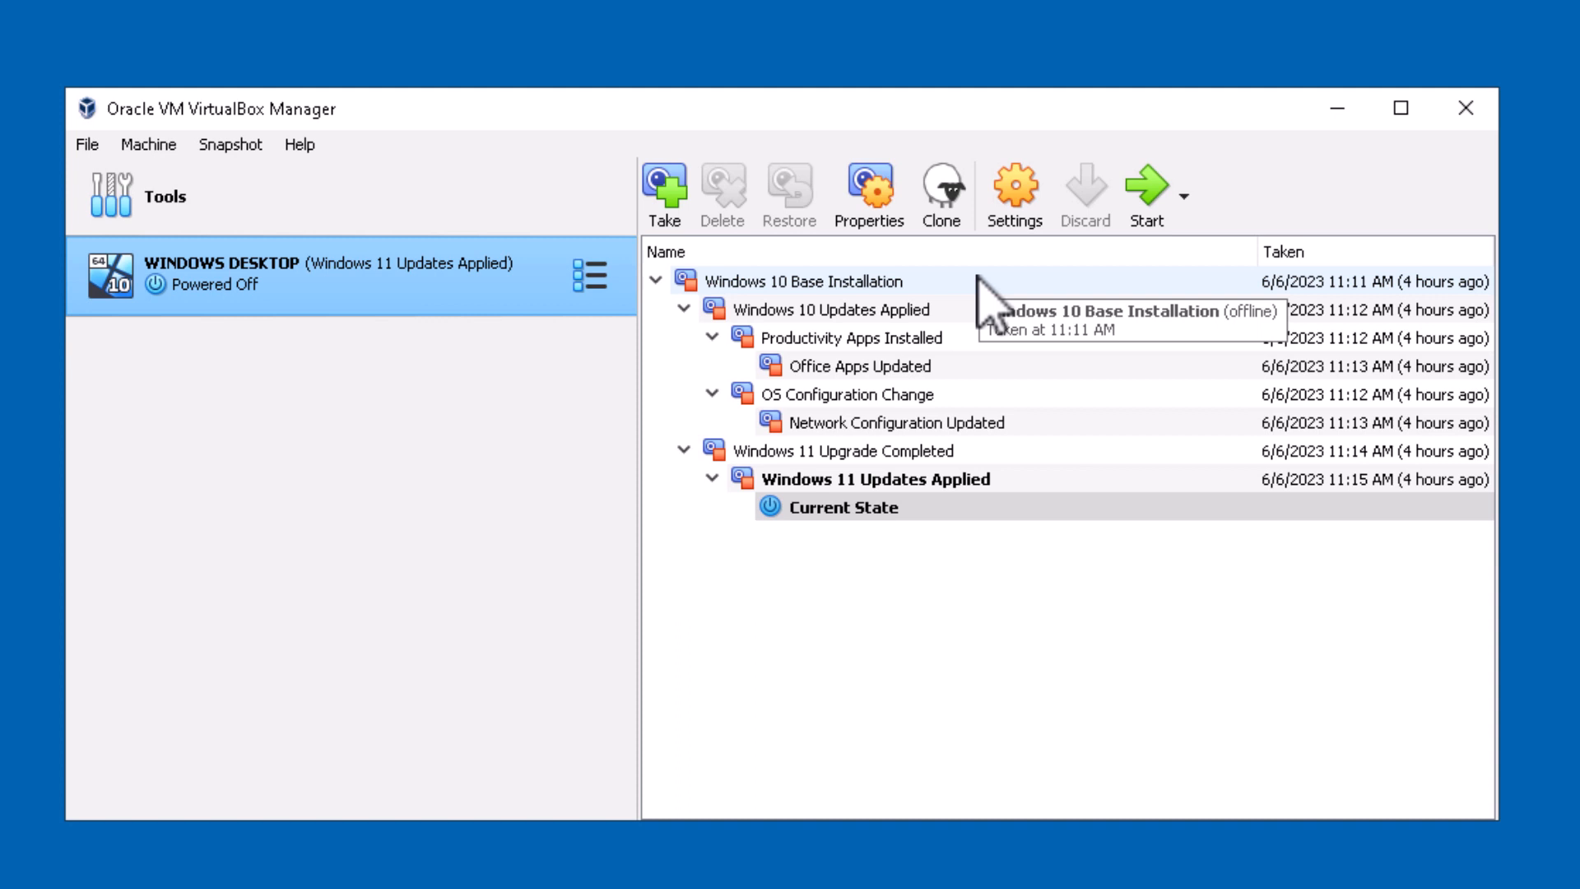
{"action": "mouse_move", "coordinate": [992, 335]}
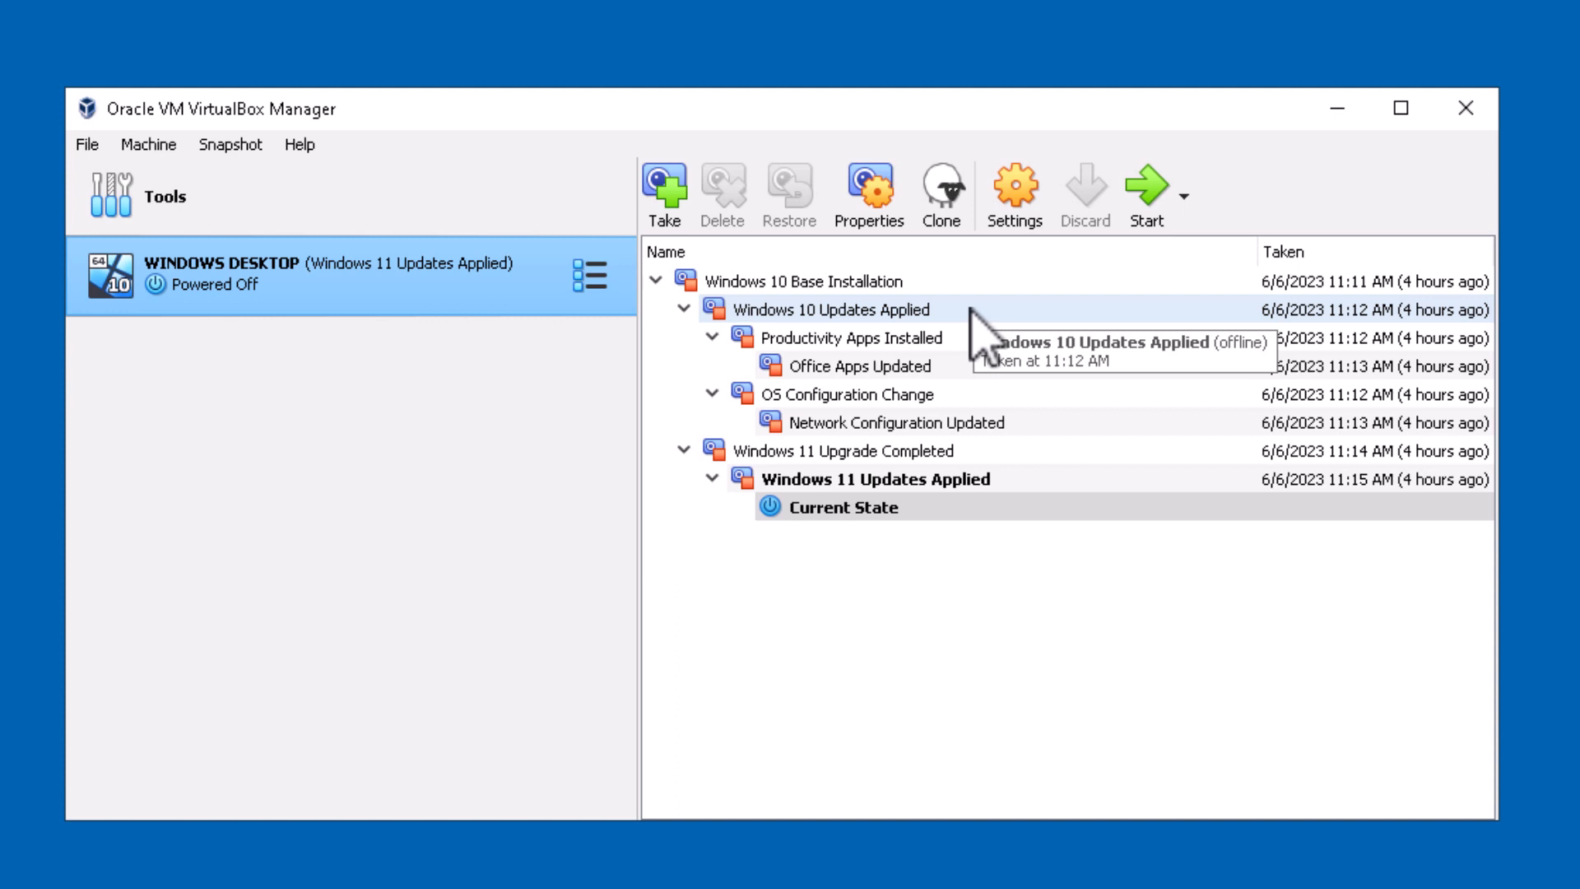
{"action": "mouse_move", "coordinate": [987, 337]}
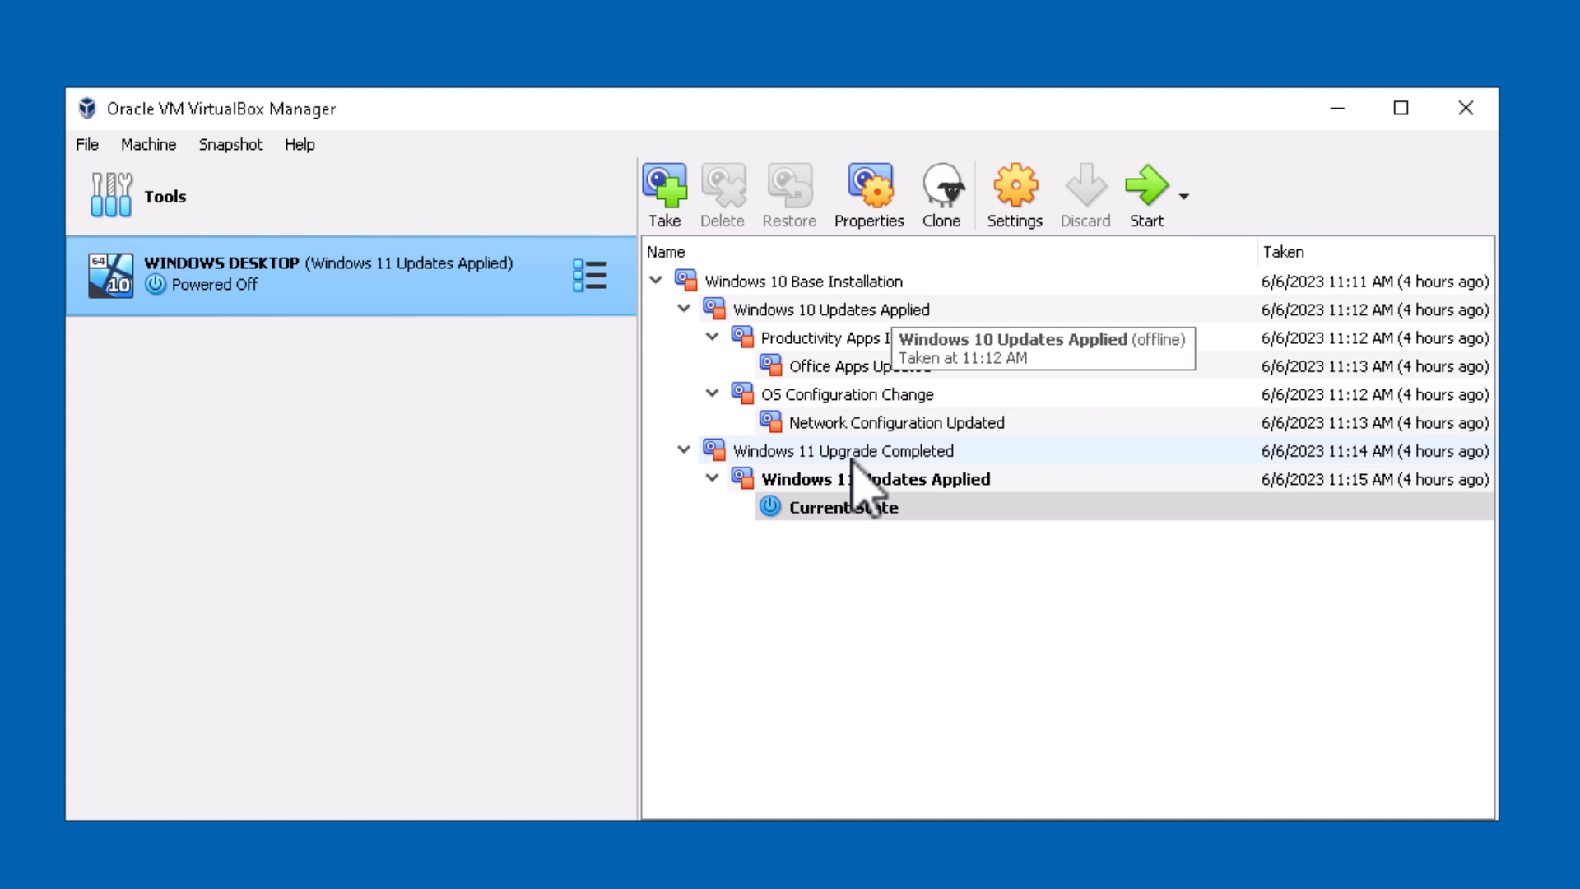
{"action": "mouse_move", "coordinate": [853, 484]}
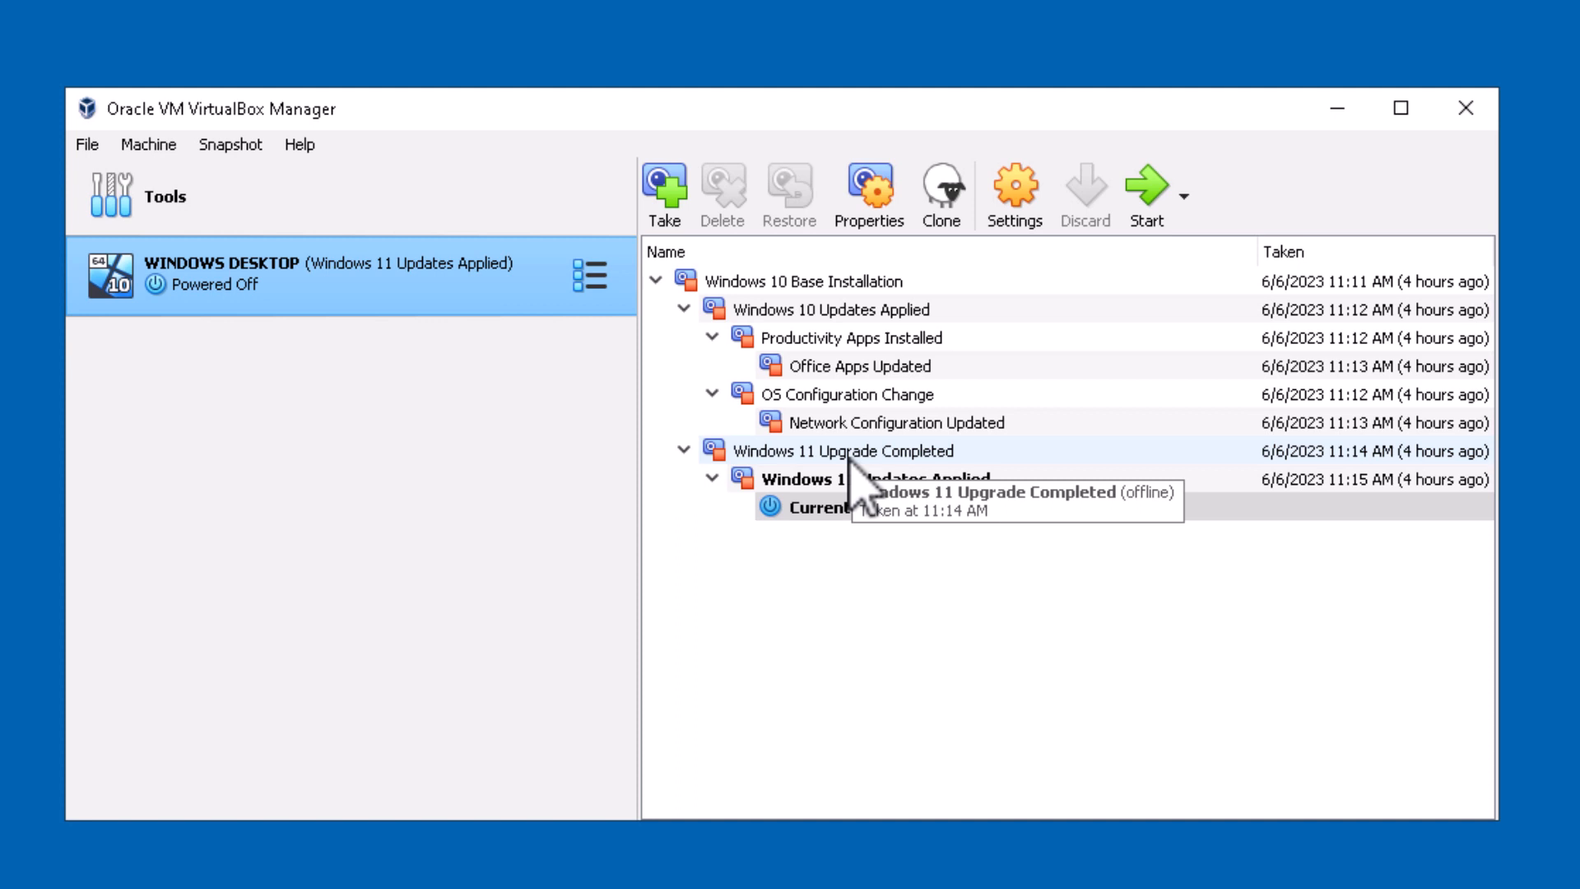
{"action": "mouse_move", "coordinate": [862, 463]}
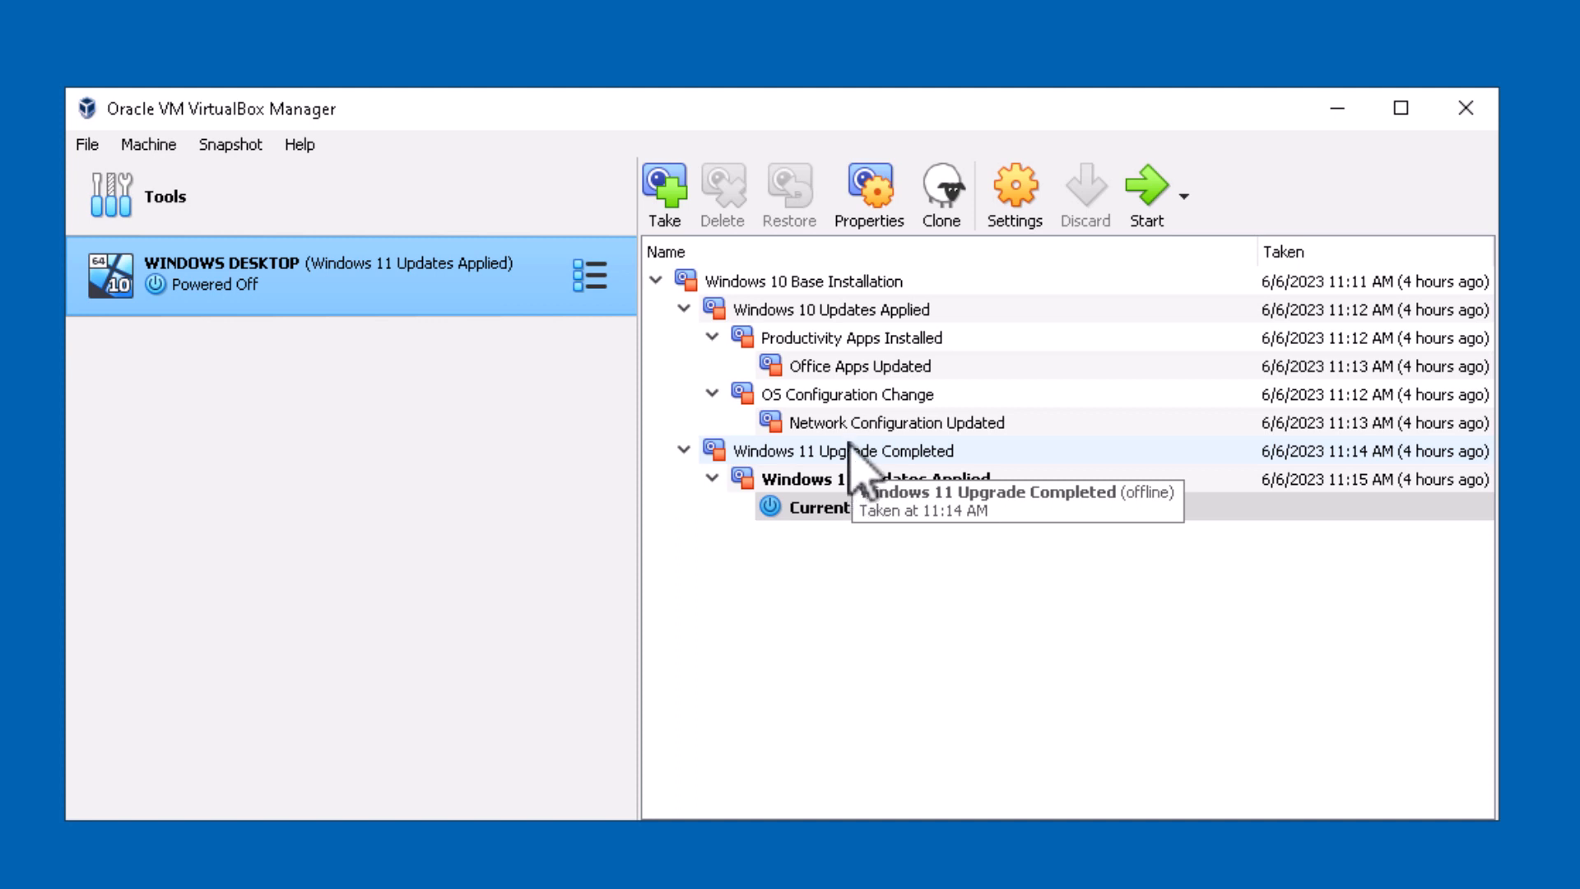
{"action": "left_click", "coordinate": [829, 309]}
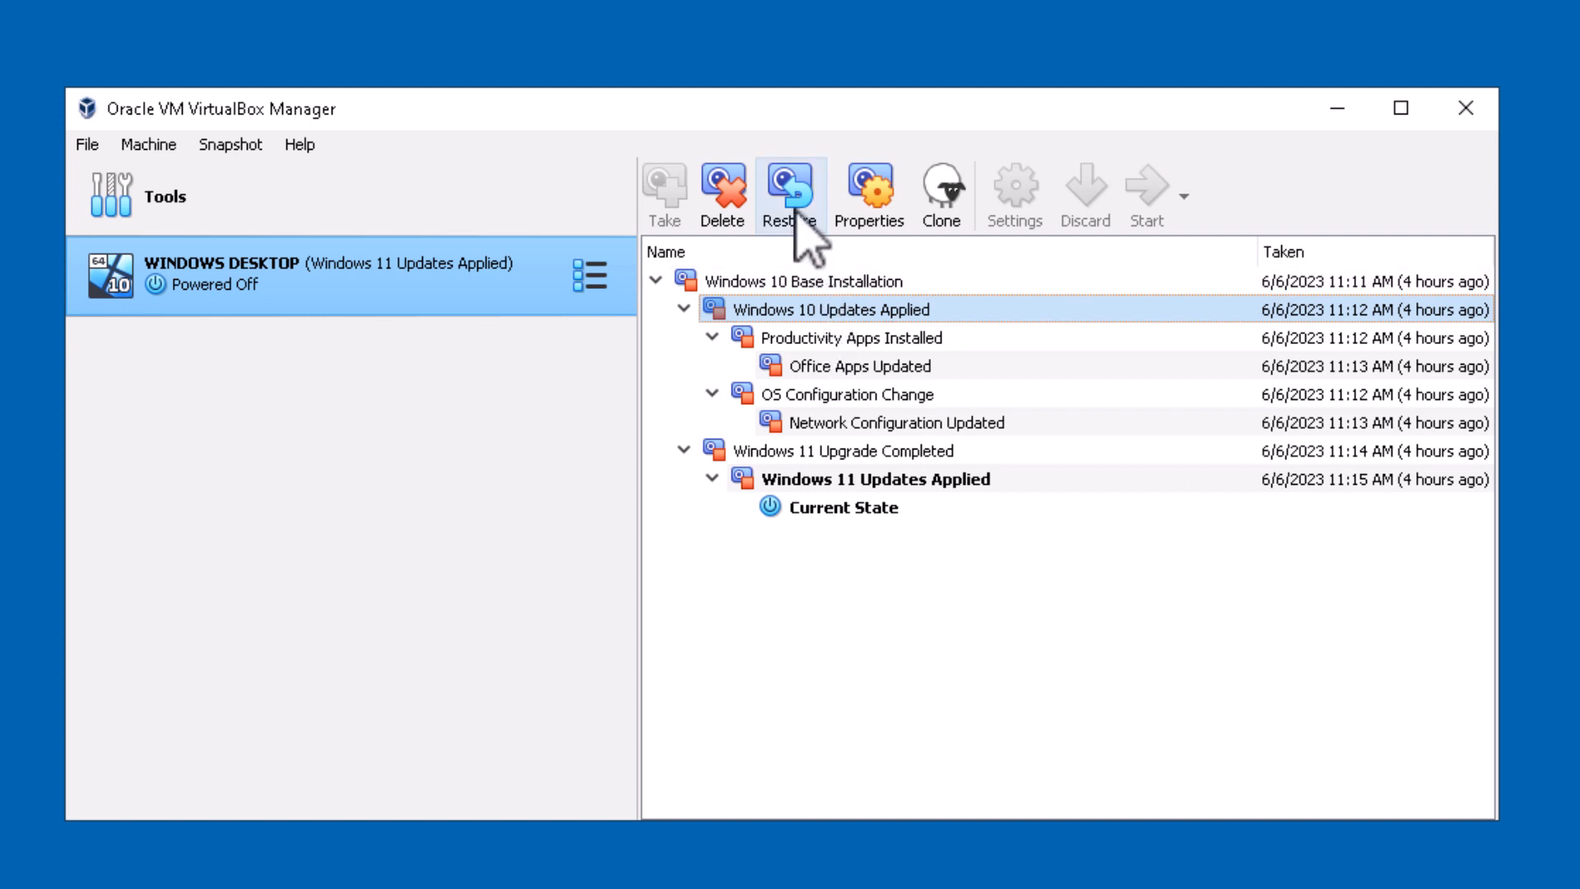
Restore 'Windows 10 Updates Applied', then select 'Windows 11 Upgrade Completed'.
{"action": "left_click", "coordinate": [789, 192]}
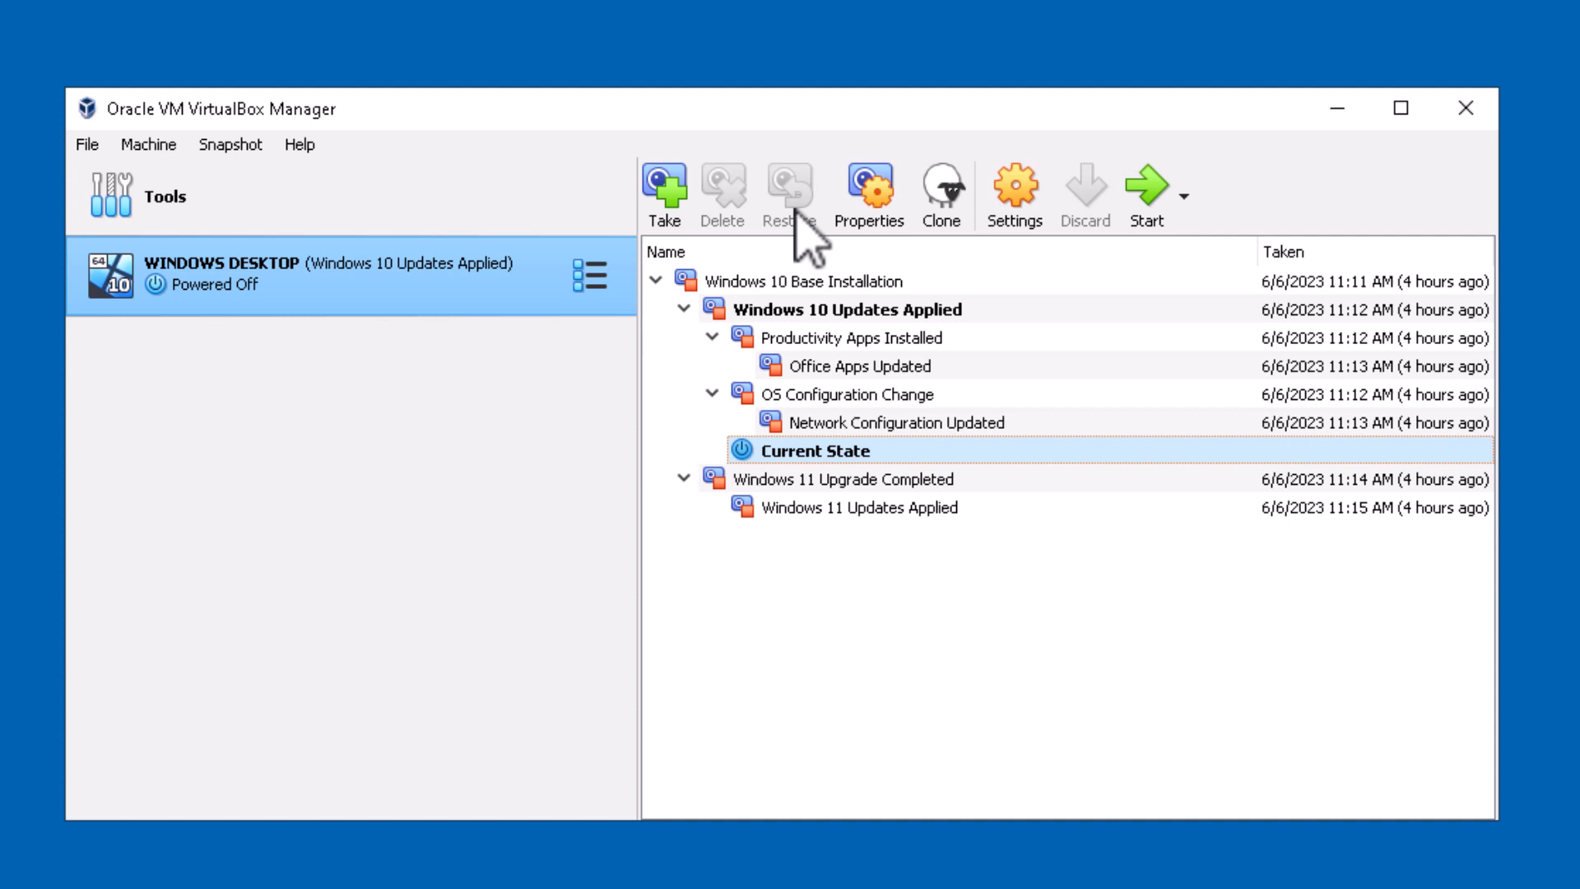
{"action": "left_click", "coordinate": [847, 310]}
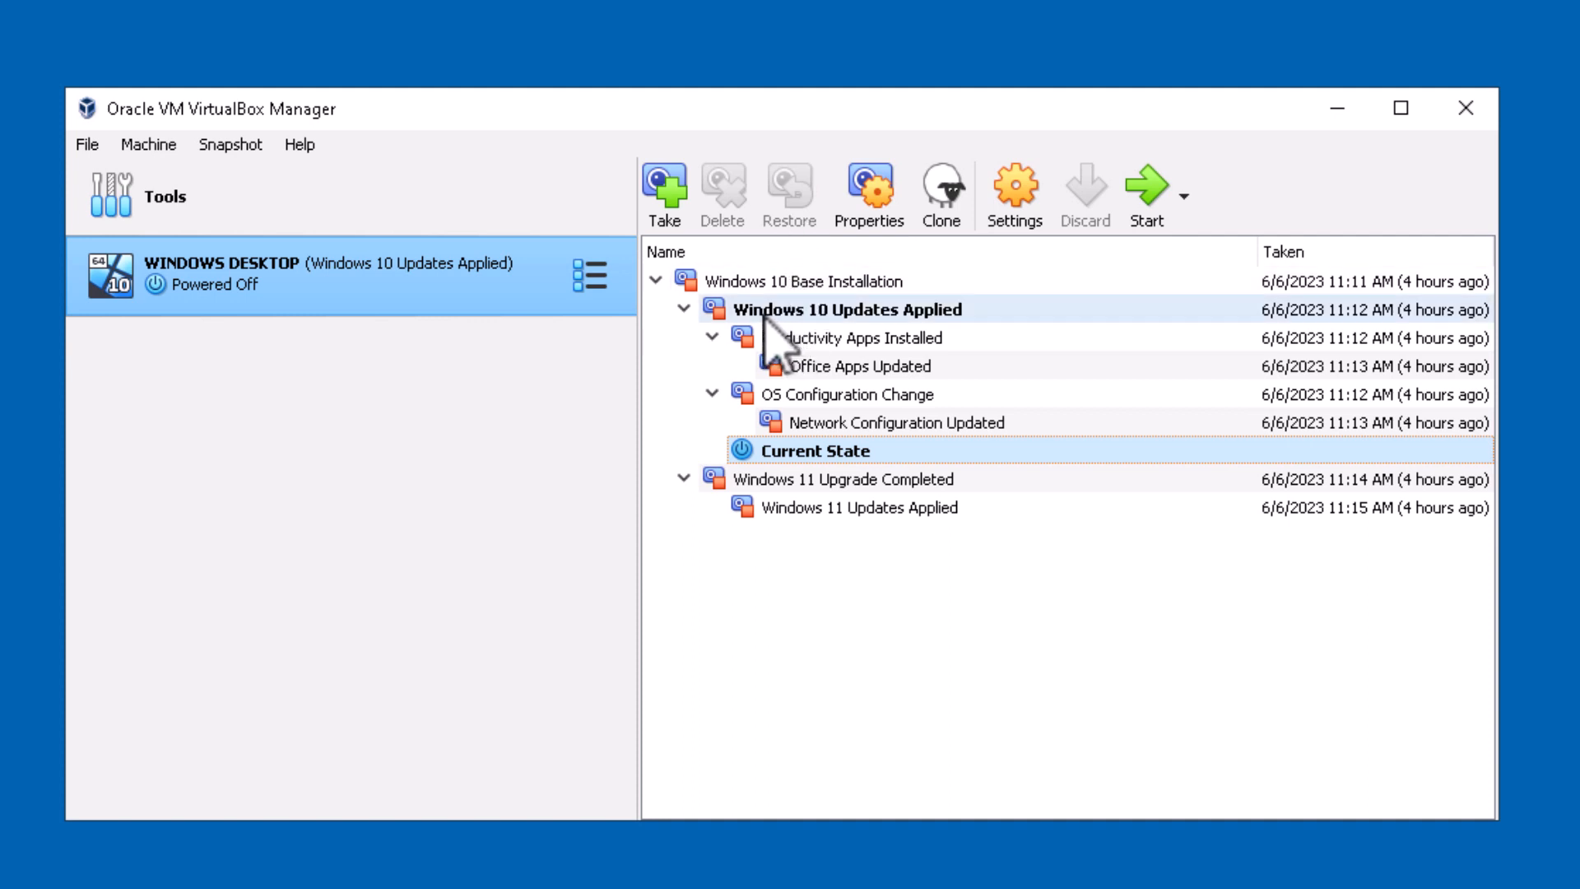
{"action": "mouse_move", "coordinate": [895, 350]}
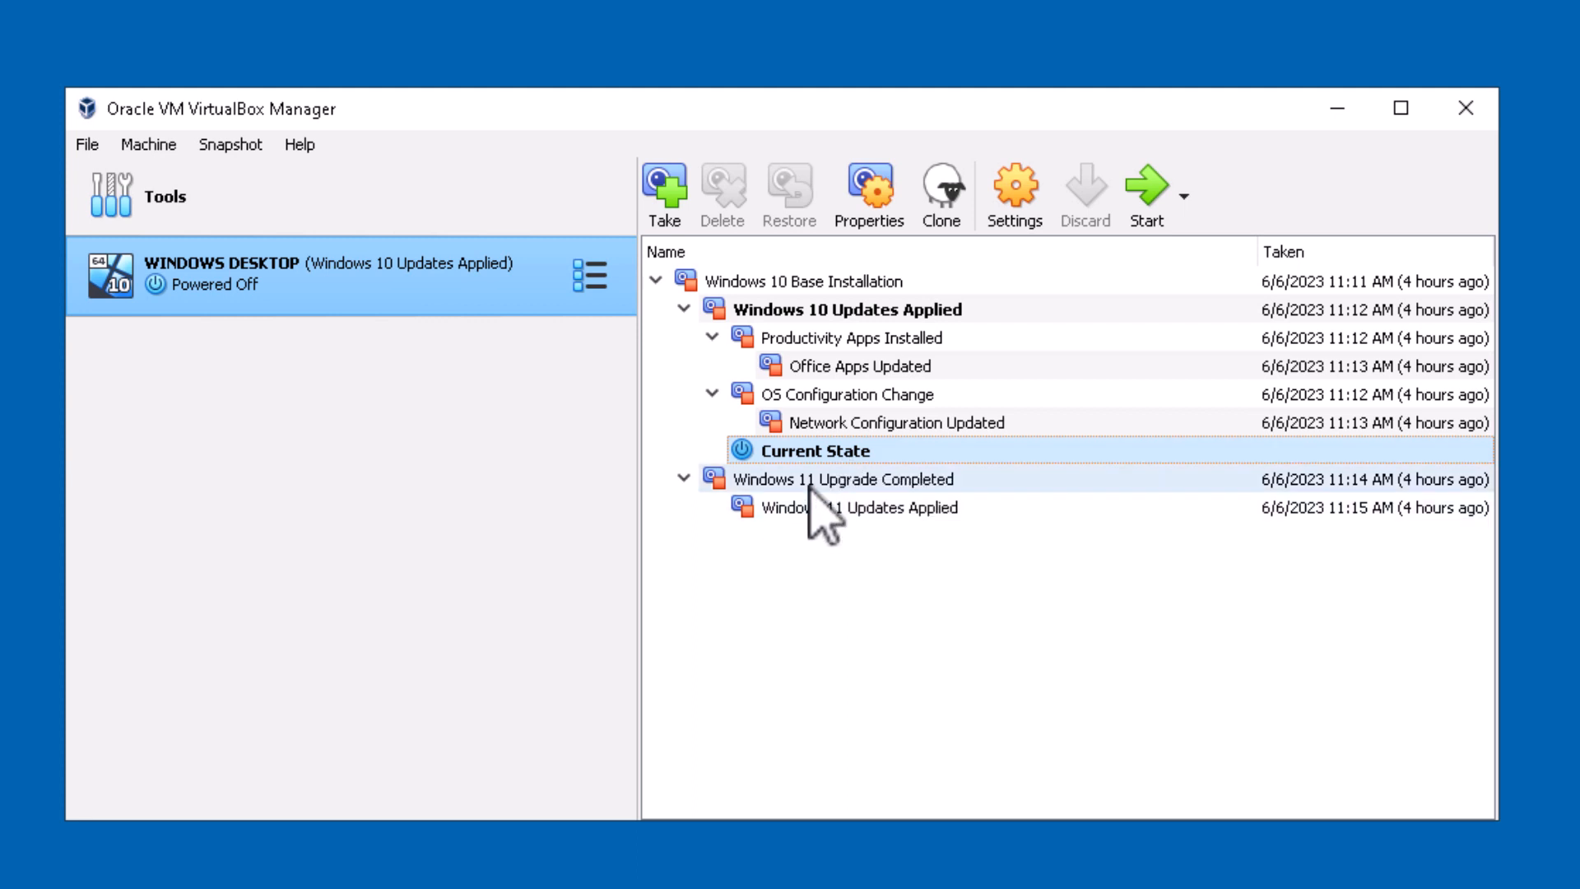
{"action": "mouse_move", "coordinate": [816, 504]}
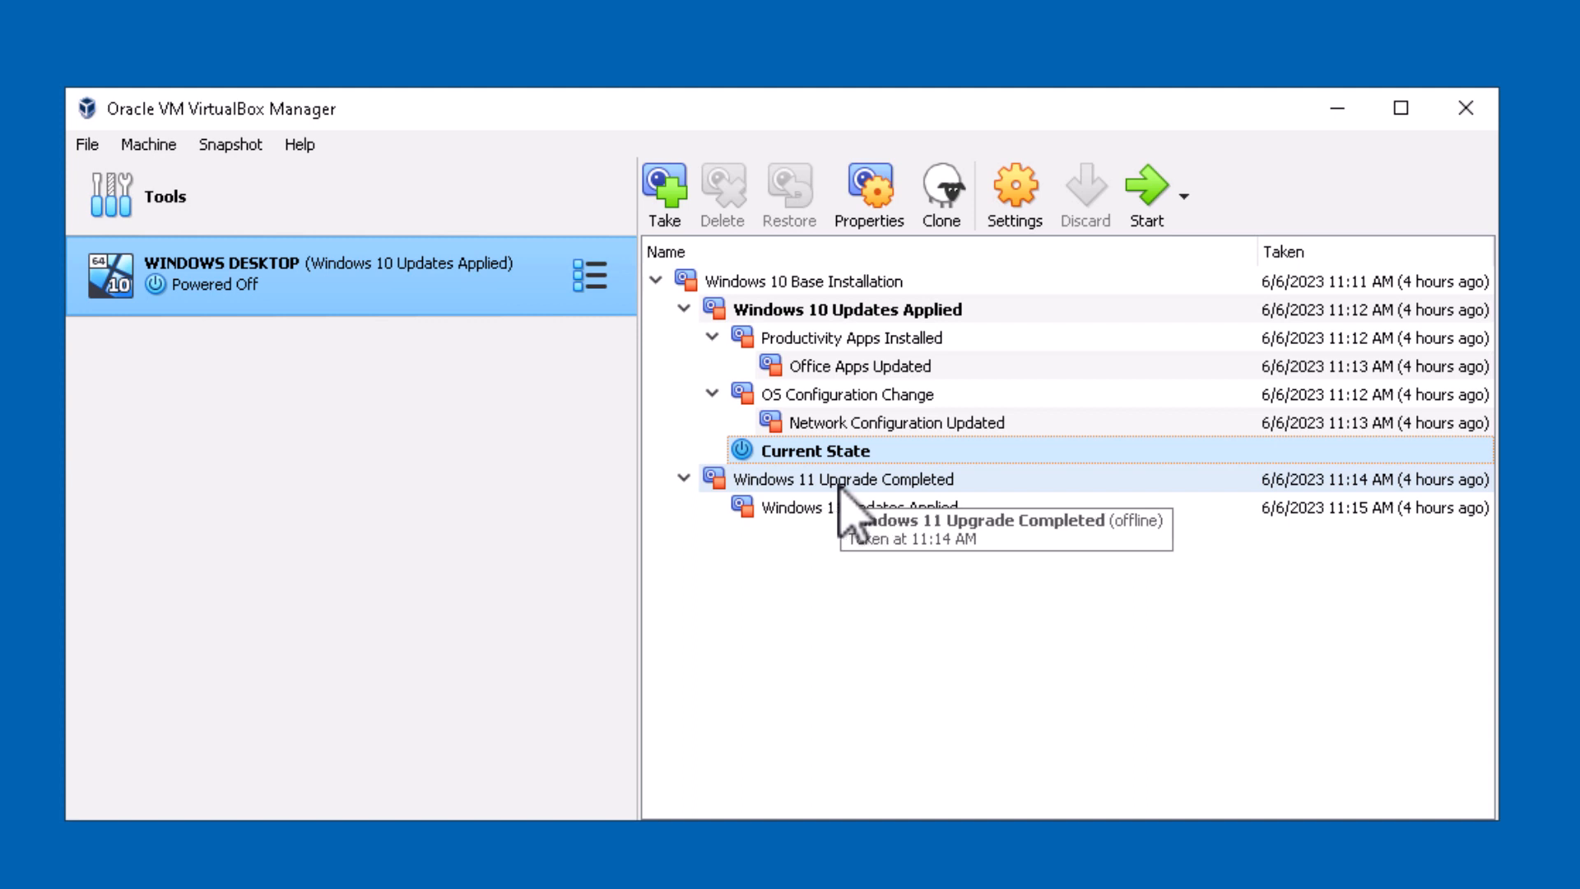
{"action": "mouse_move", "coordinate": [785, 529]}
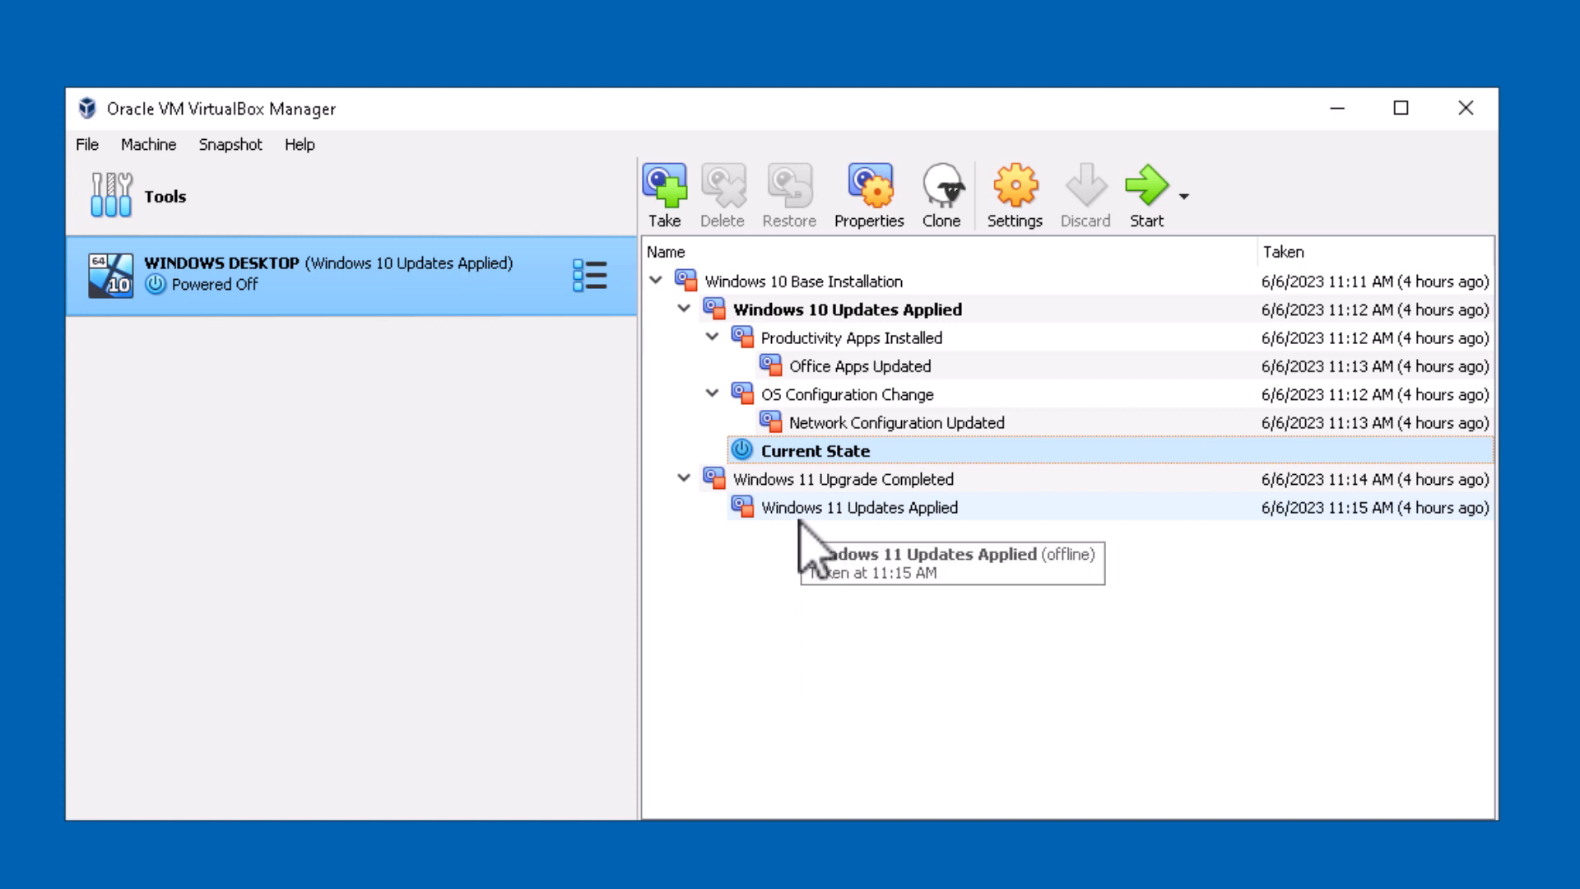
{"action": "mouse_move", "coordinate": [854, 522]}
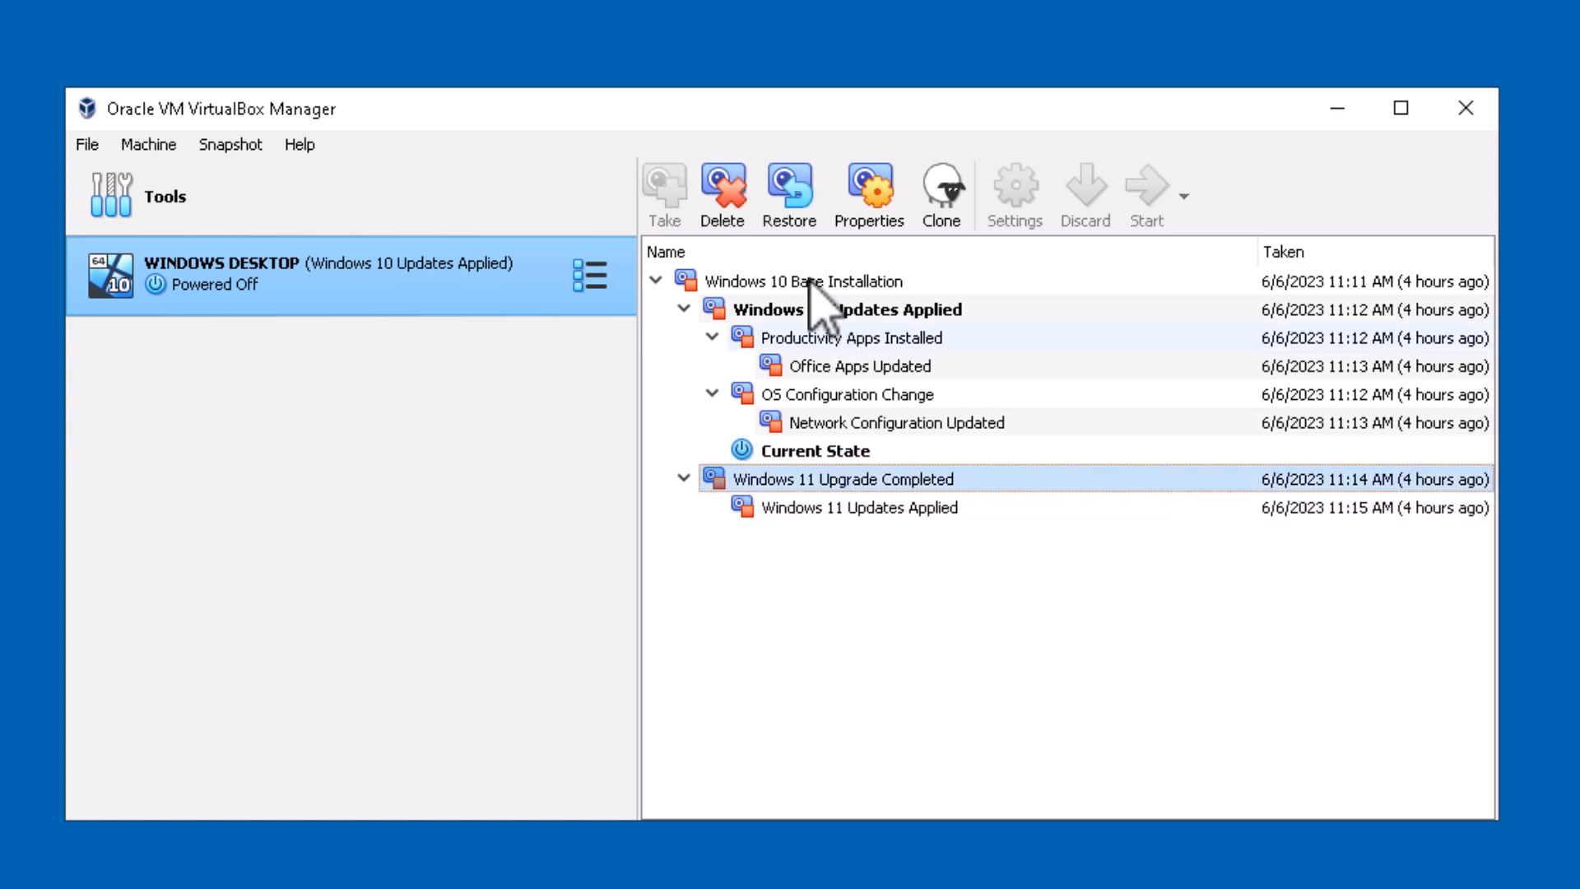
Restore 'Windows 11 Upgrade Completed' and begin taking a new snapshot.
{"action": "left_click", "coordinate": [816, 506]}
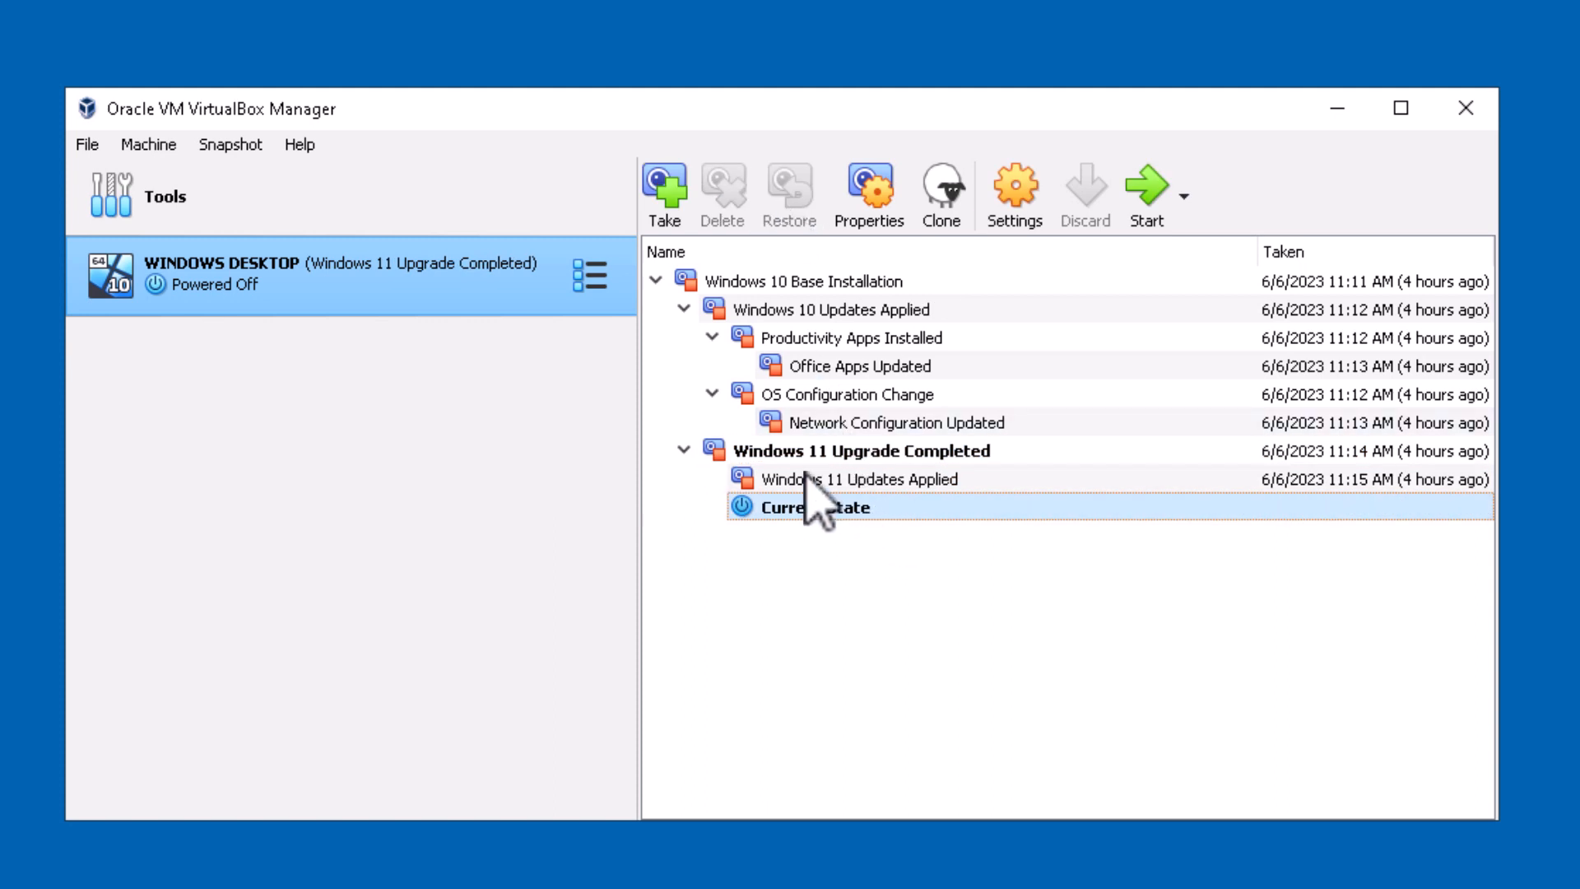
{"action": "mouse_move", "coordinate": [839, 574]}
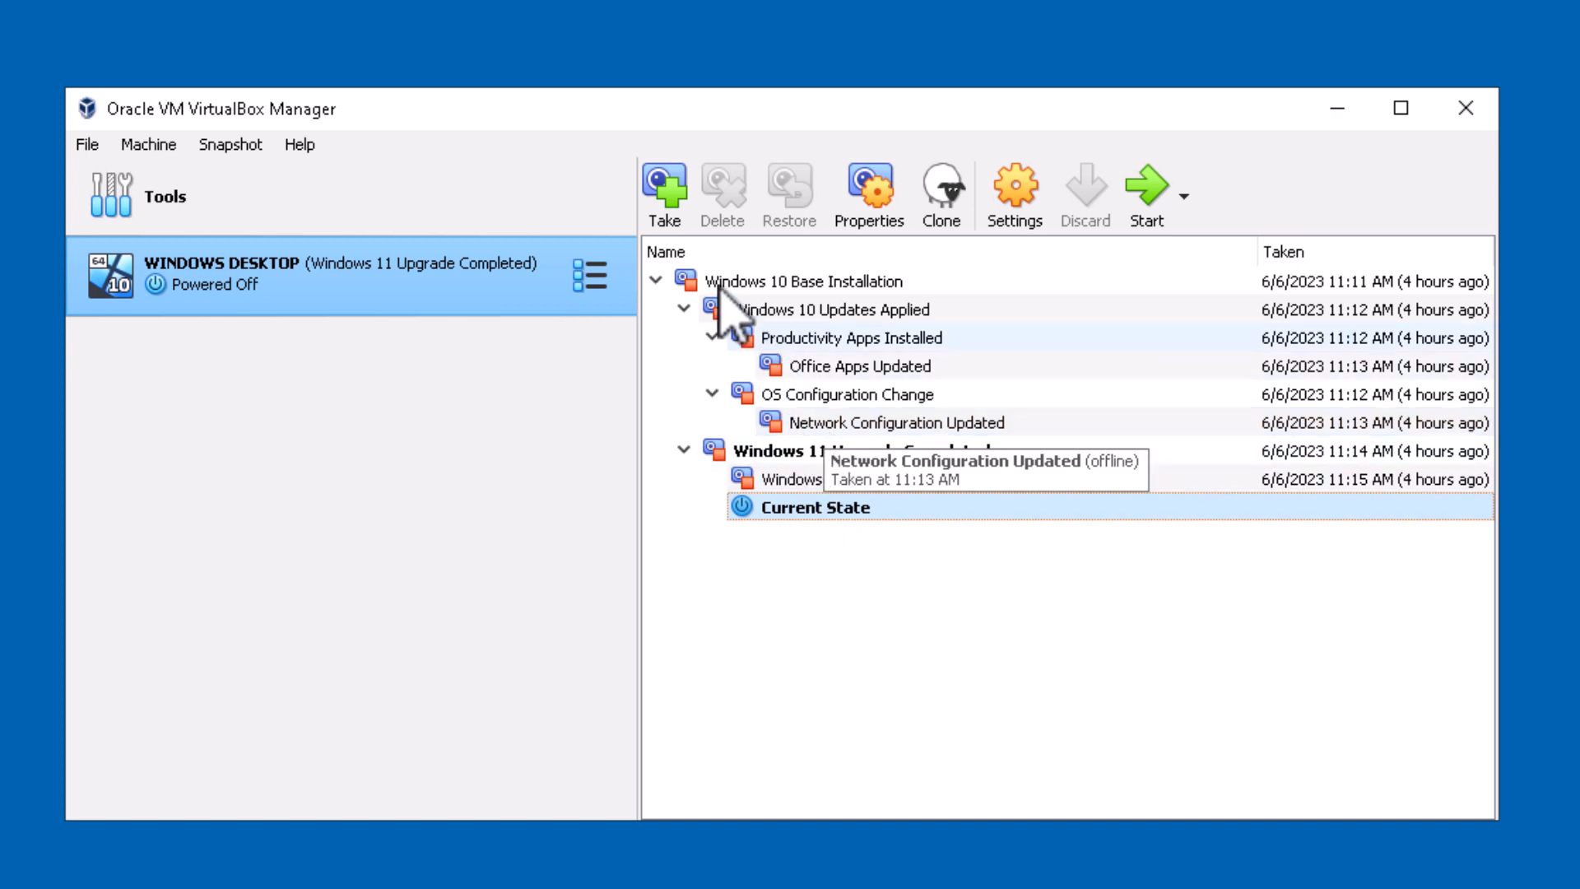
{"action": "left_click", "coordinate": [663, 187]}
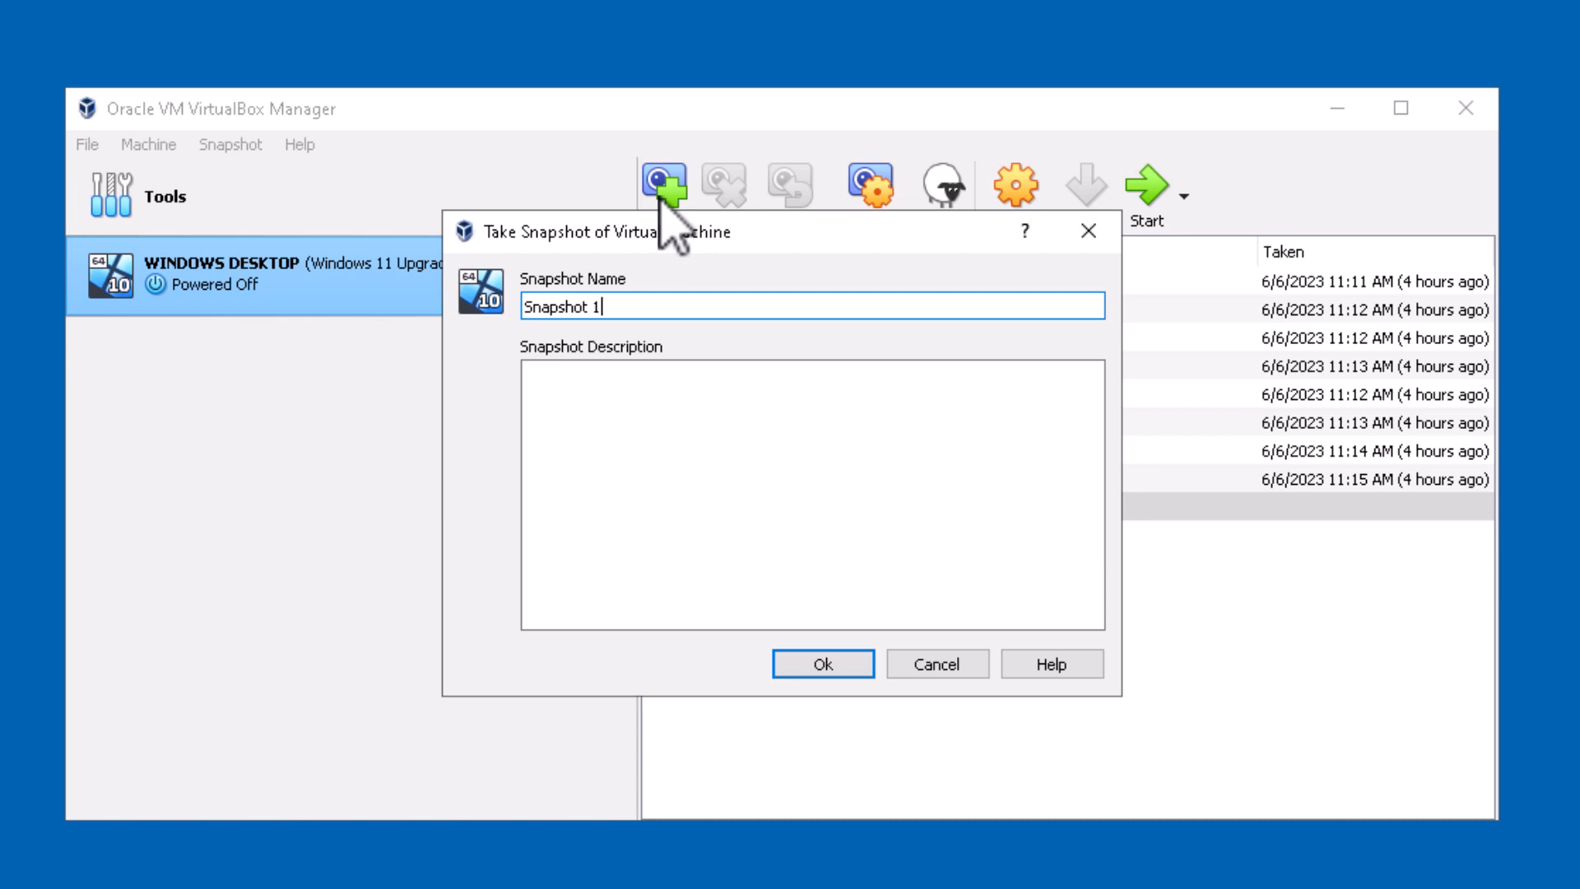
Name the new snapshot 'Additional Changes to System' and confirm it.
{"action": "double_click", "coordinate": [565, 306]}
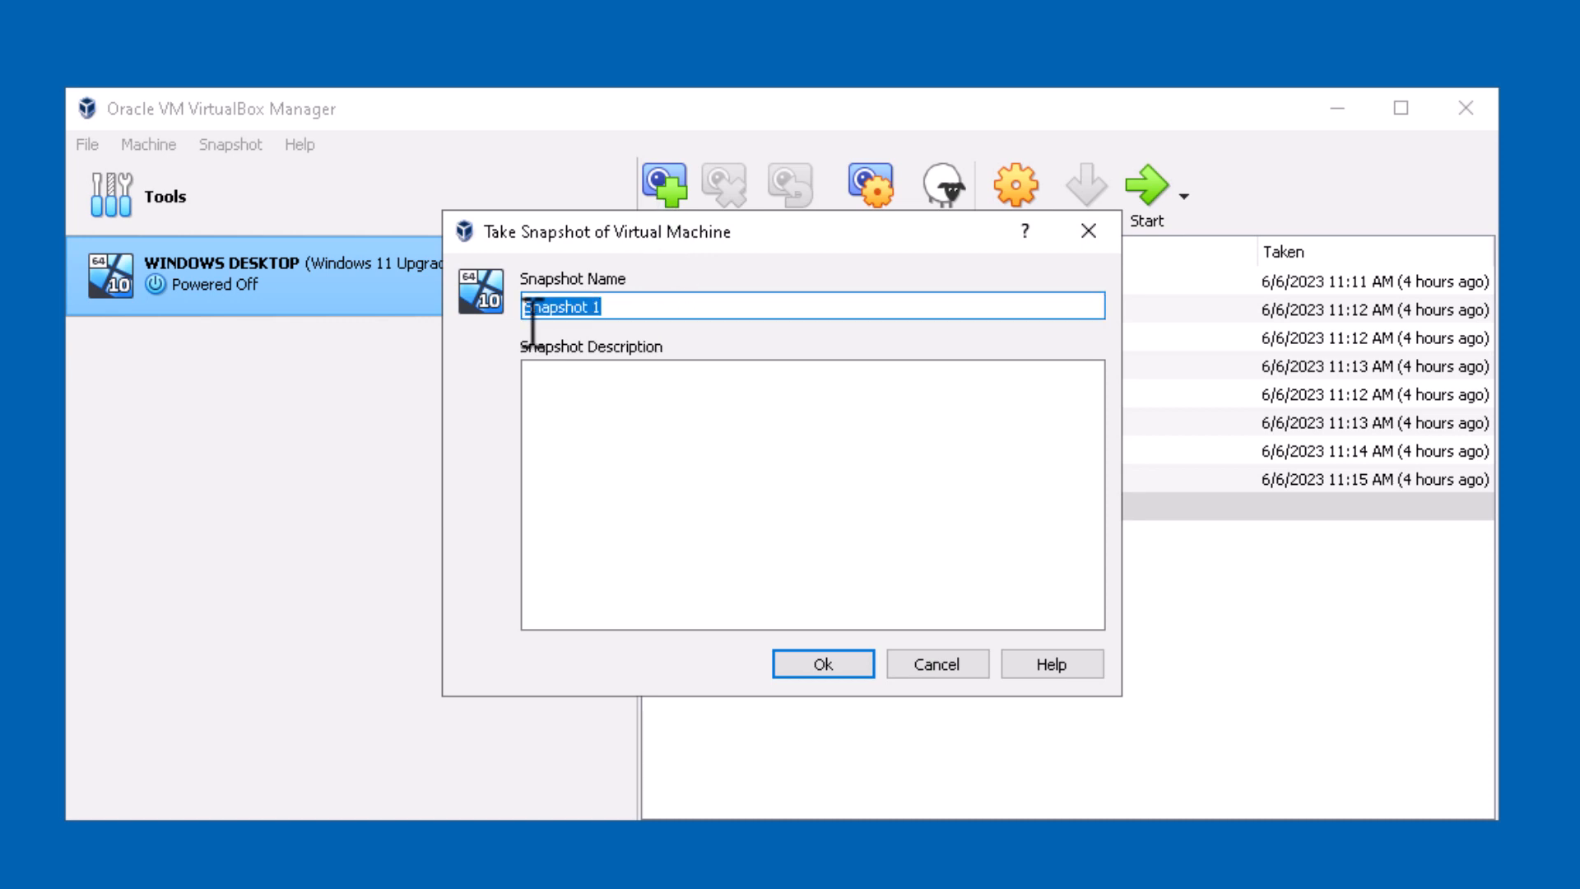
{"action": "type", "text": "Additional"}
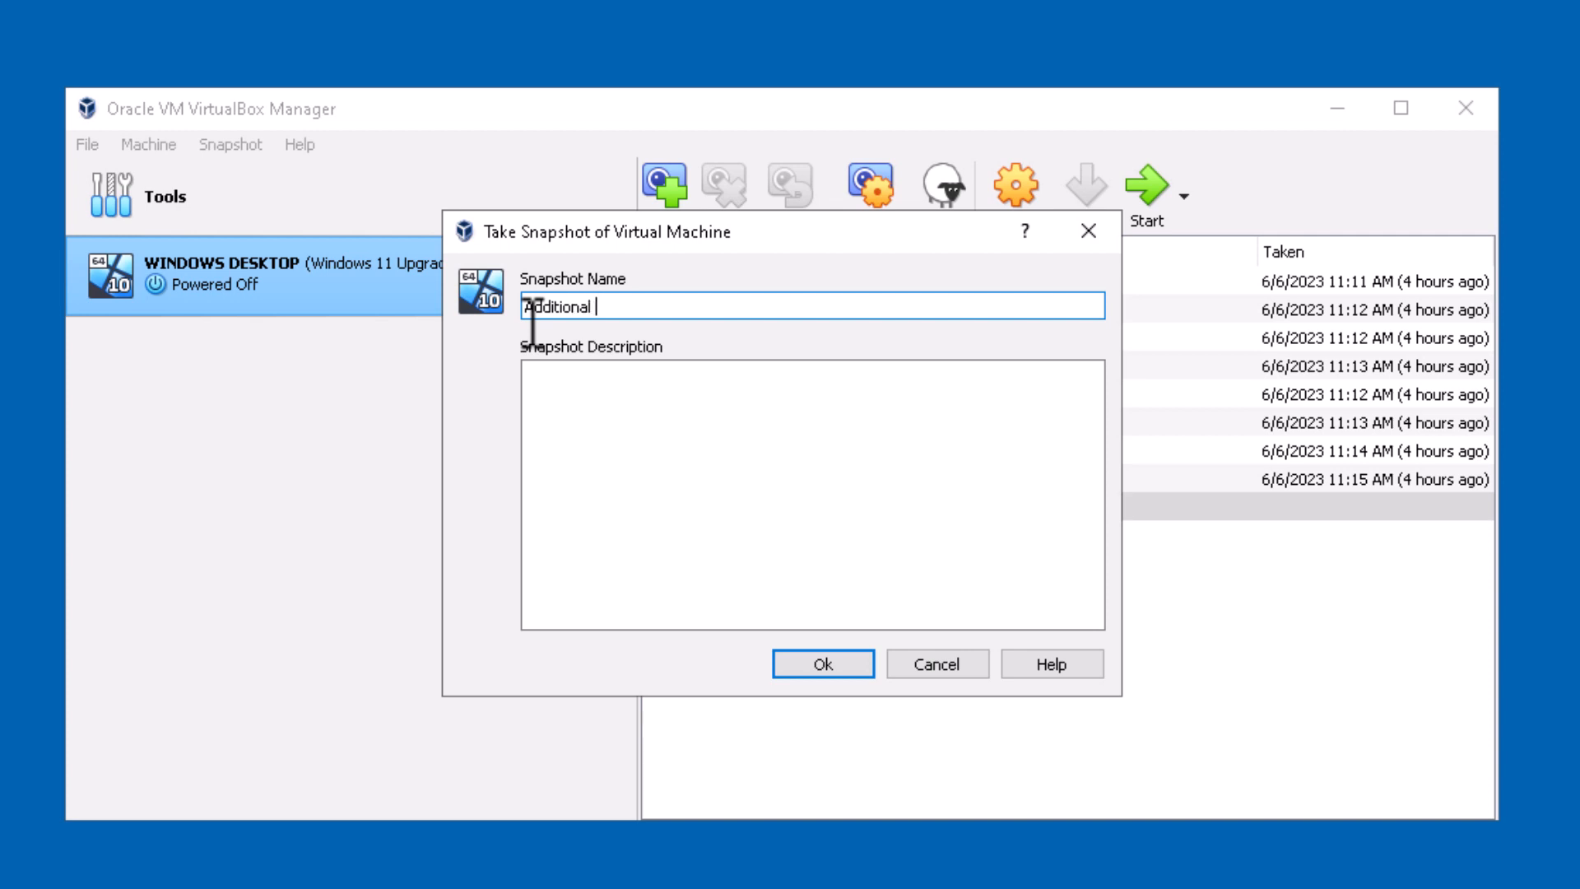
{"action": "type", "text": "Changes to System"}
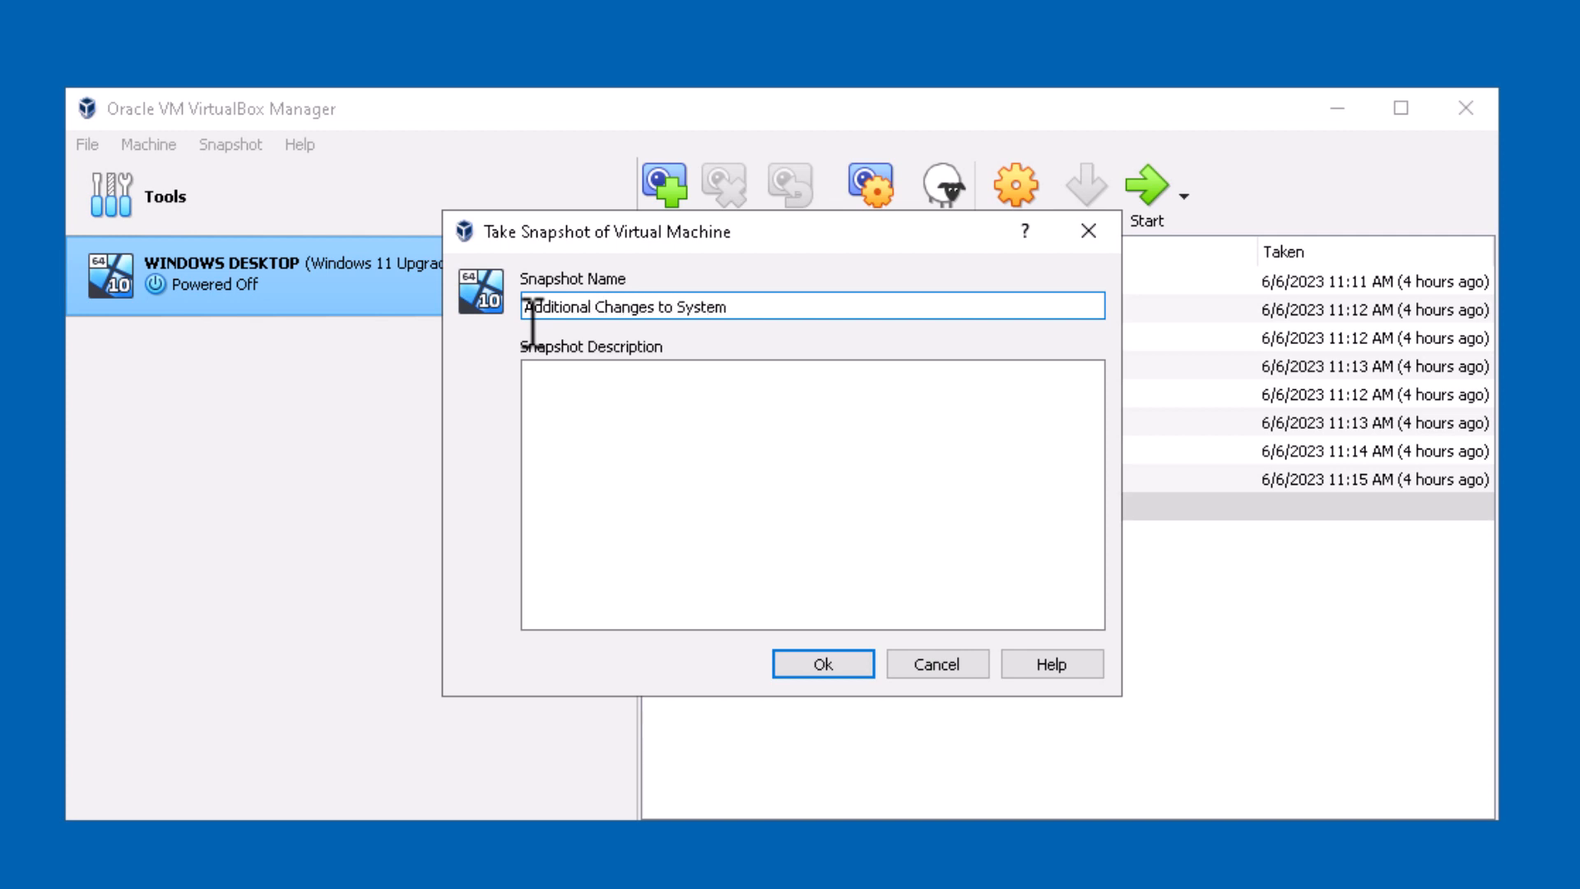
{"action": "left_click", "coordinate": [822, 663]}
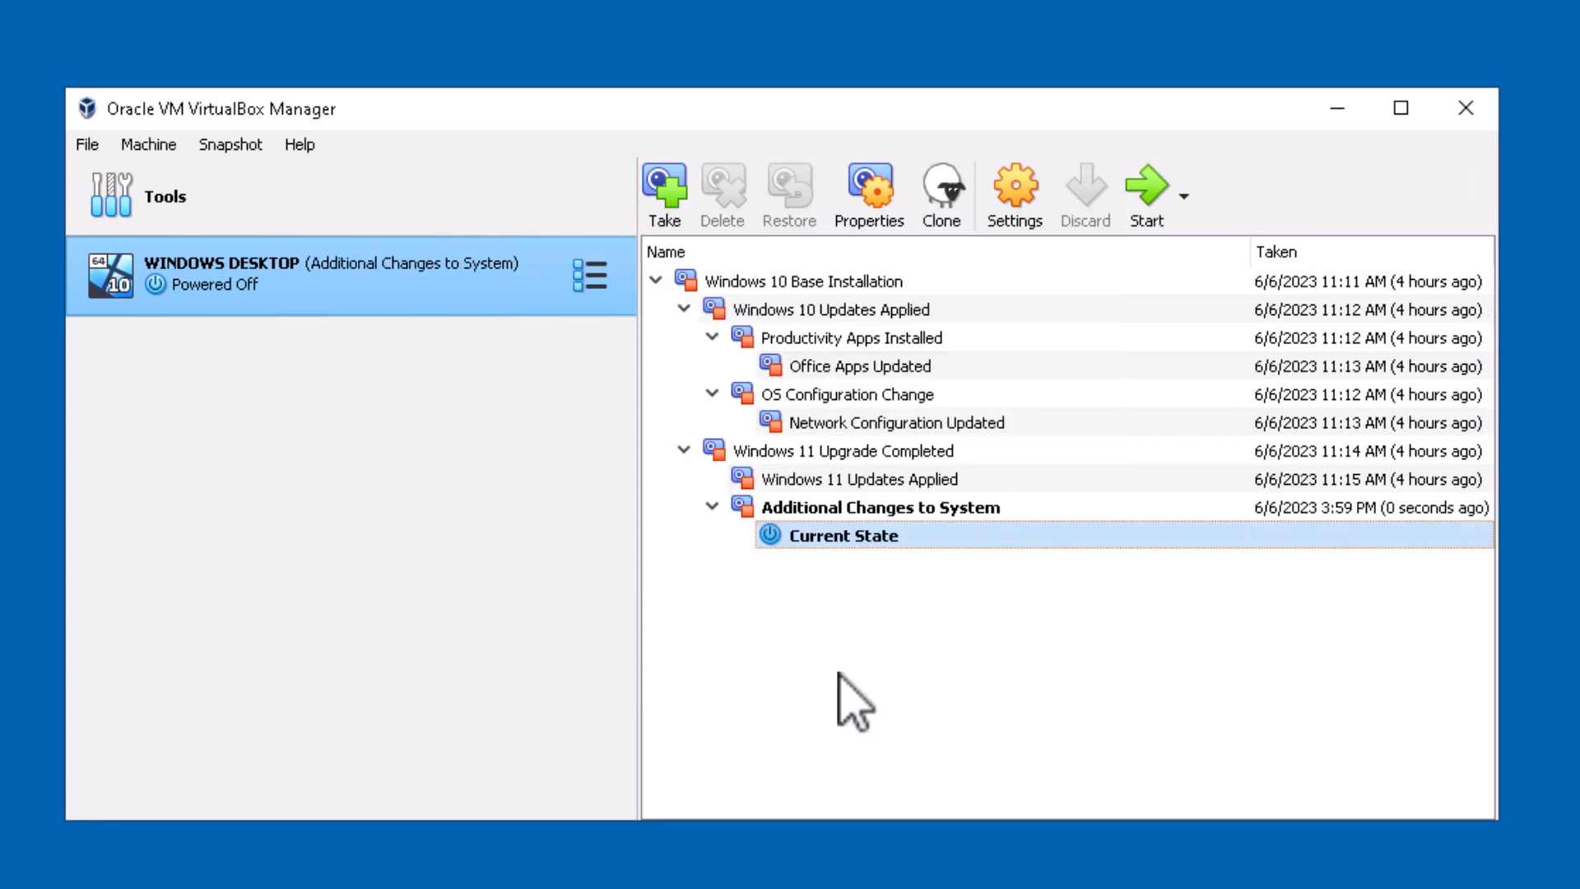
{"action": "left_click", "coordinate": [878, 506]}
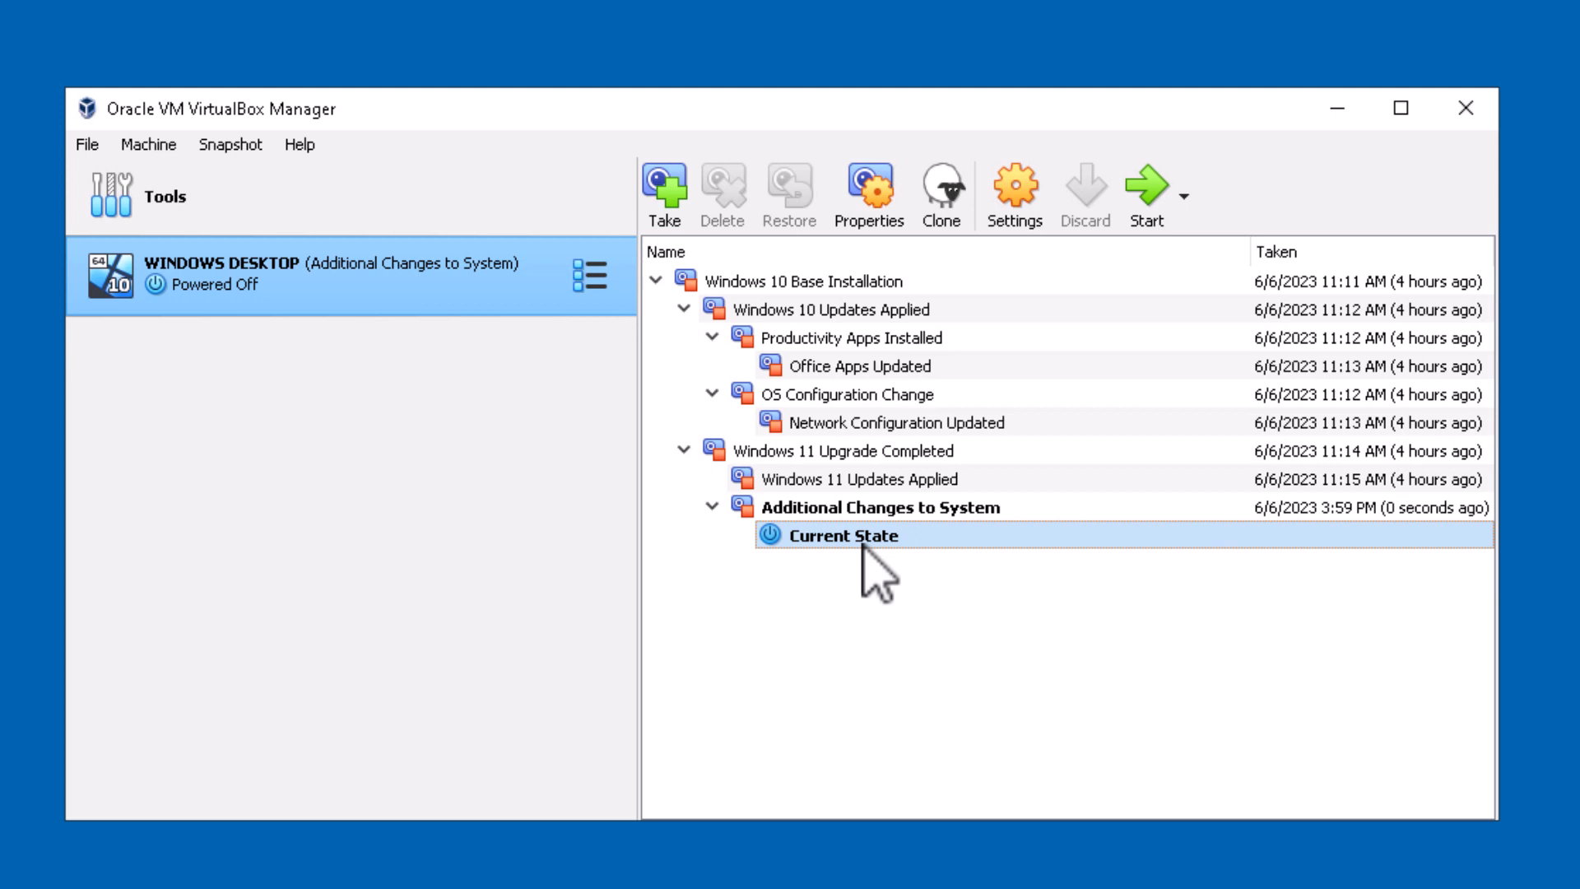
{"action": "mouse_move", "coordinate": [866, 549]}
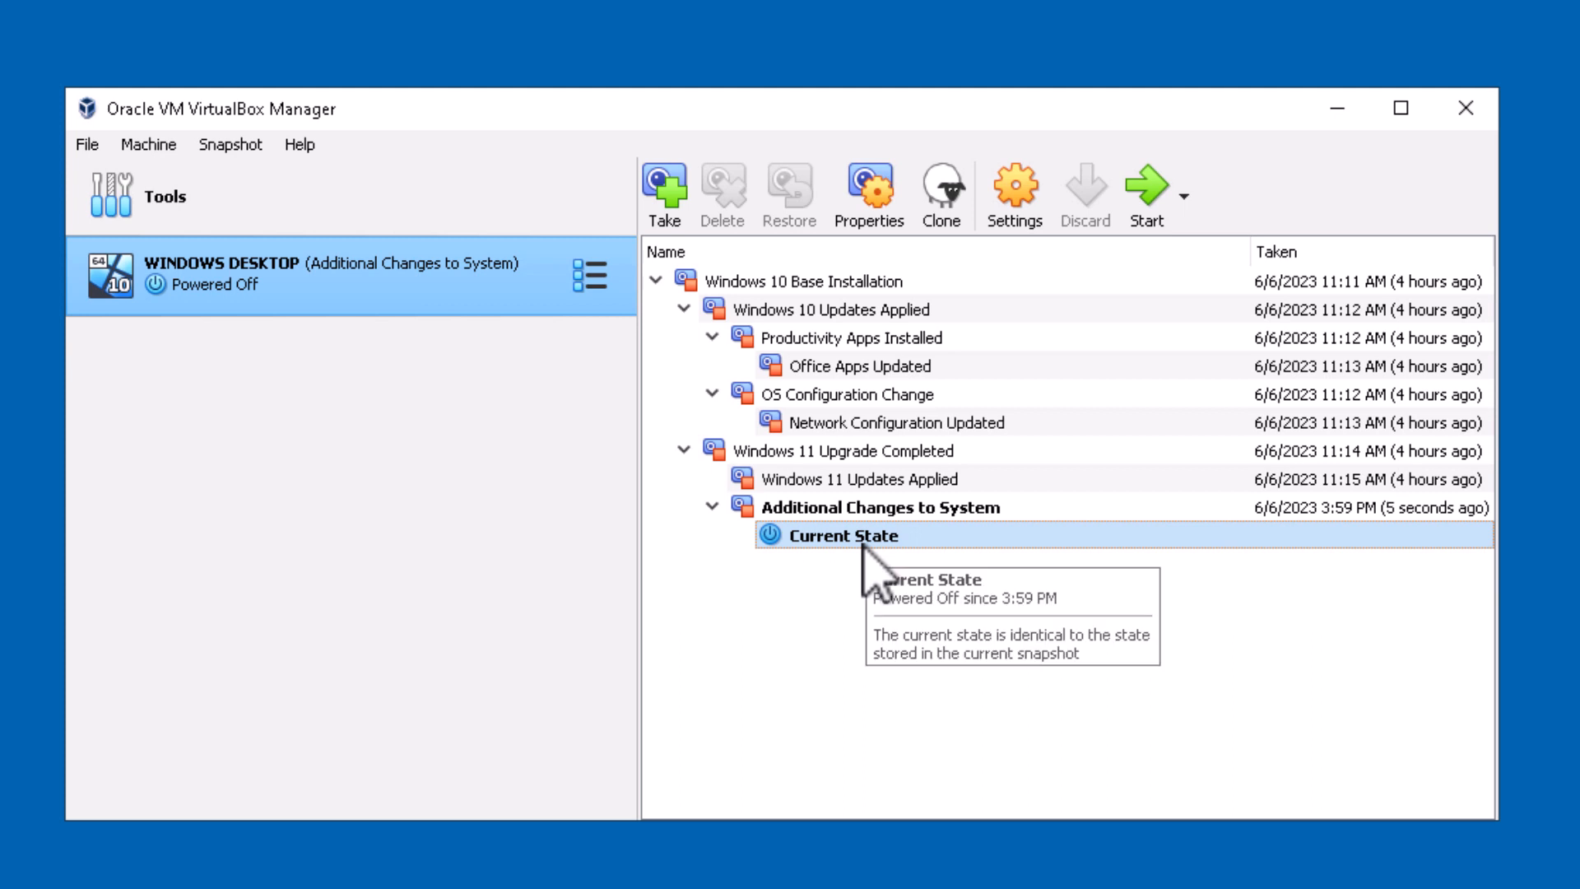
{"action": "mouse_move", "coordinate": [831, 589]}
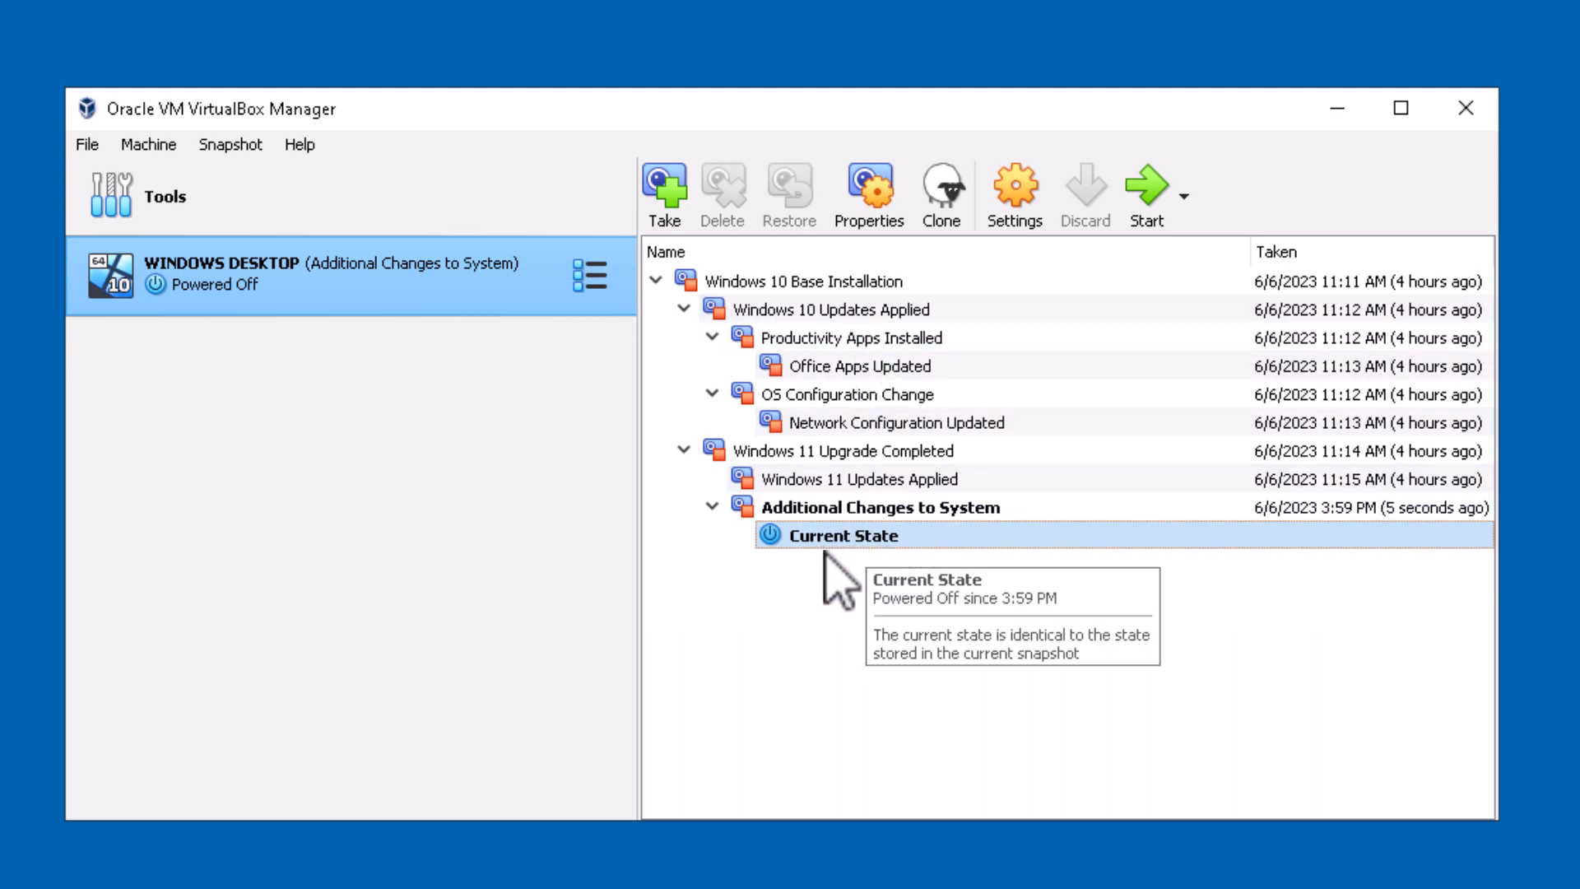
{"action": "mouse_move", "coordinate": [826, 378]}
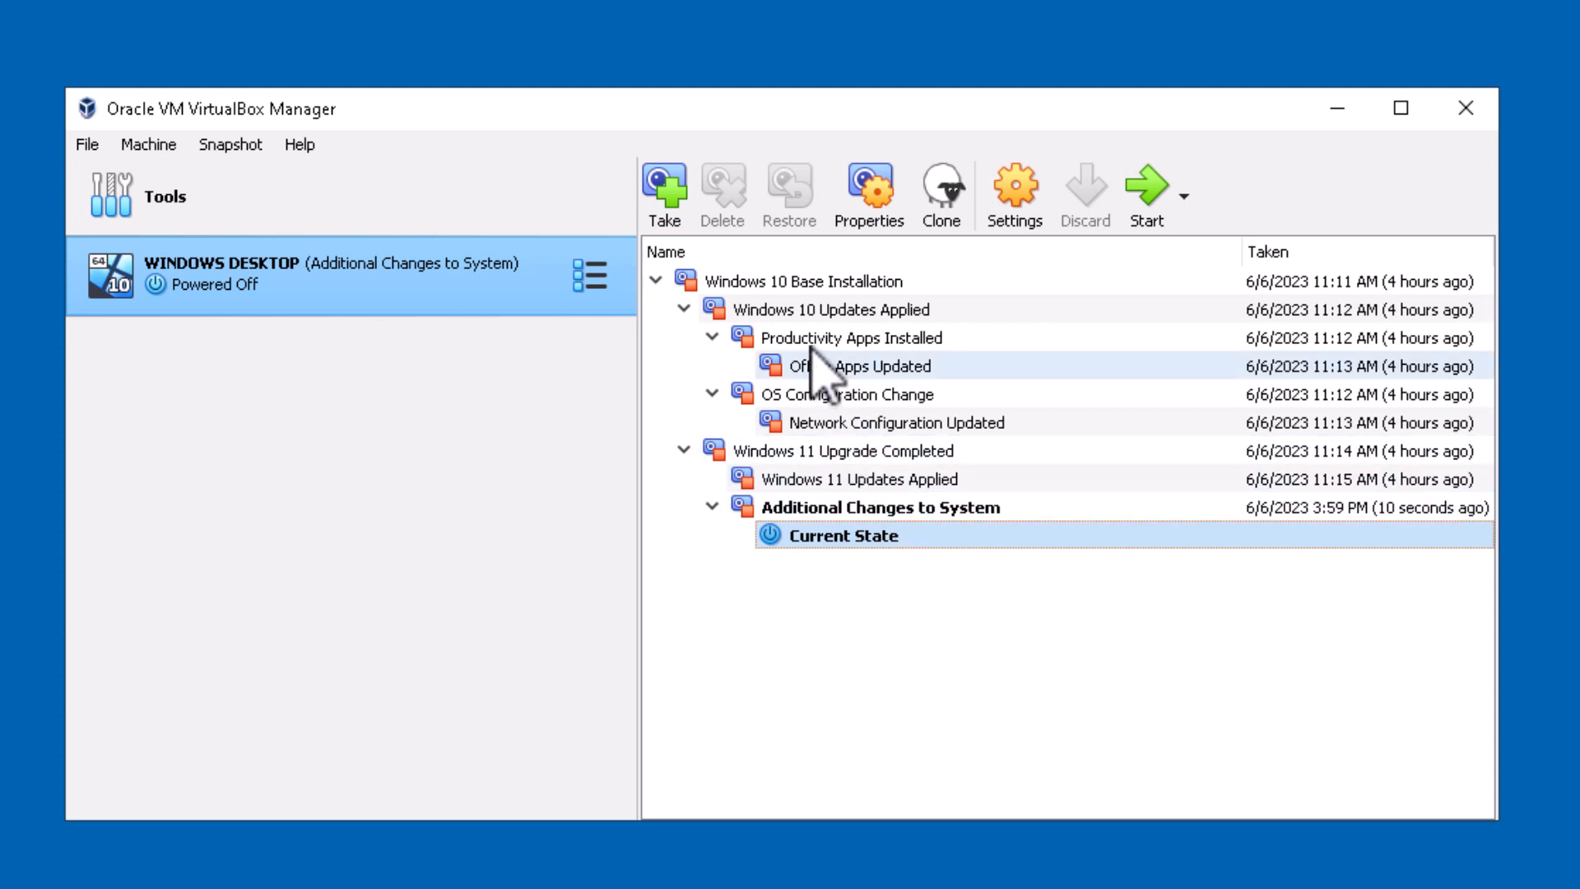
{"action": "mouse_move", "coordinate": [853, 612]}
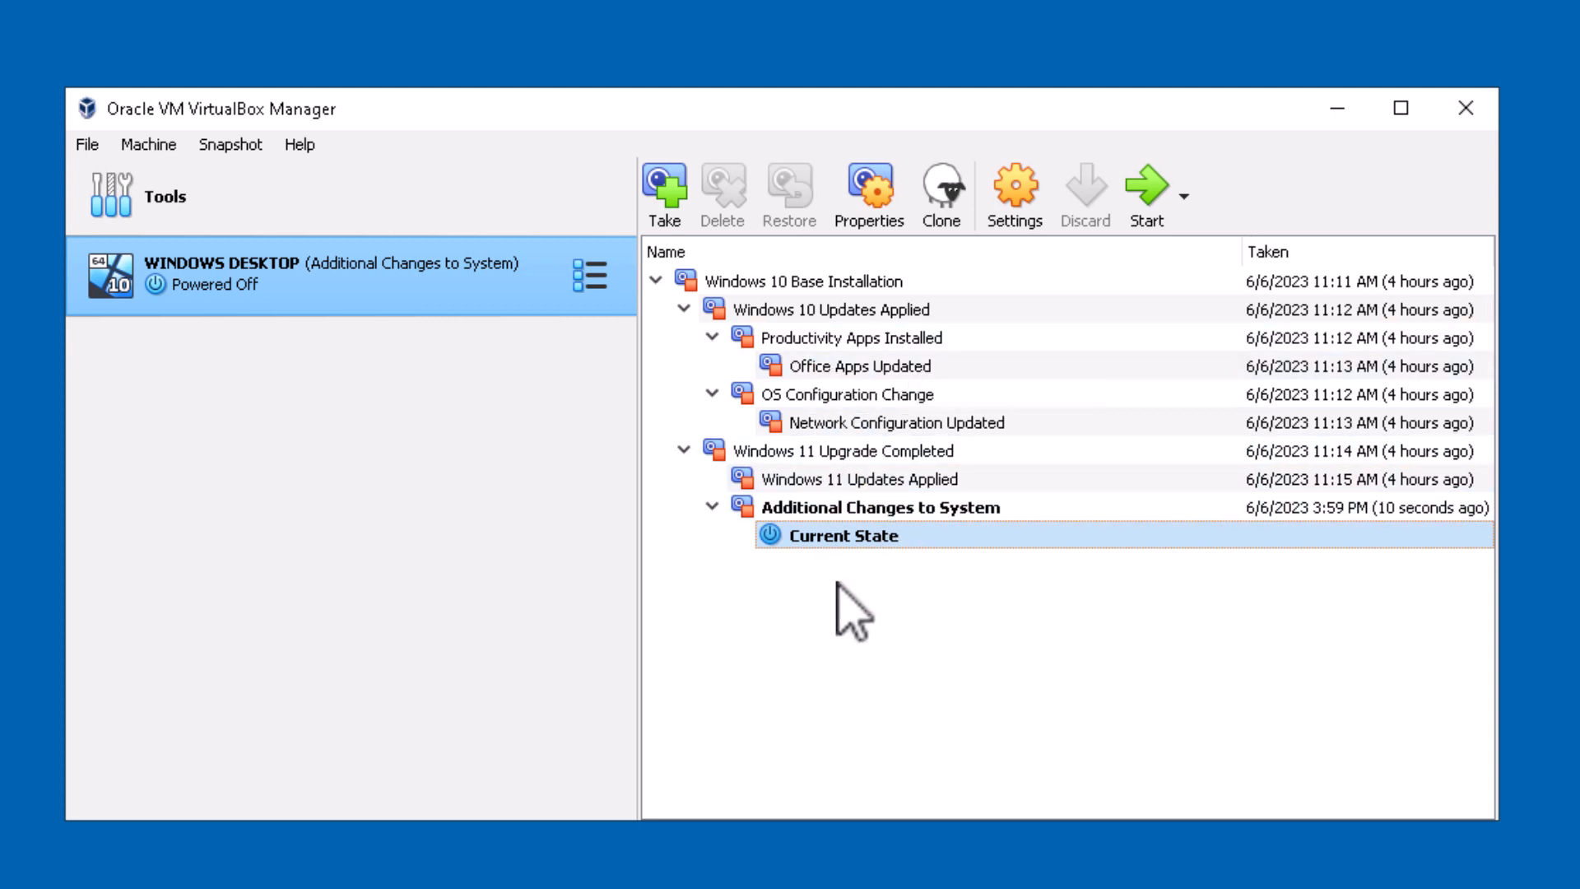